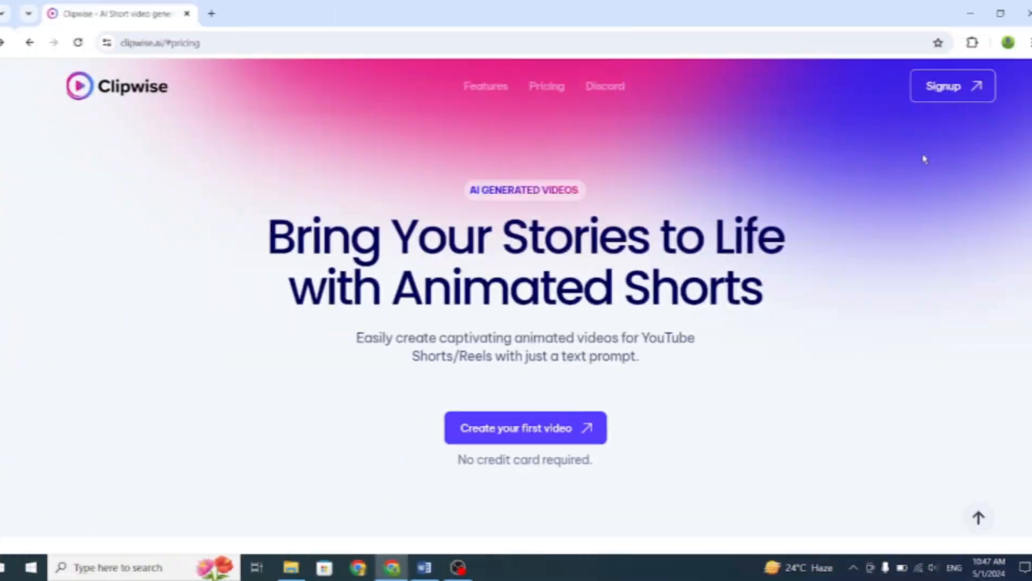
Scroll the homepage past sample videos, how-it-works and features down to the pricing plans.
{"action": "scroll", "scroll_direction": "down", "scroll_amount": 3}
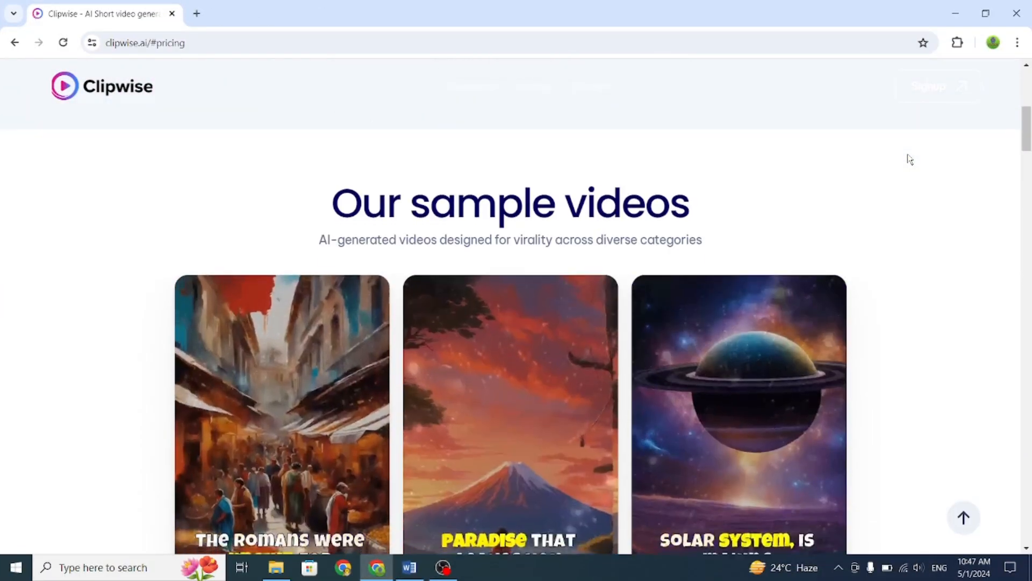
{"action": "scroll", "scroll_direction": "down", "scroll_amount": 3}
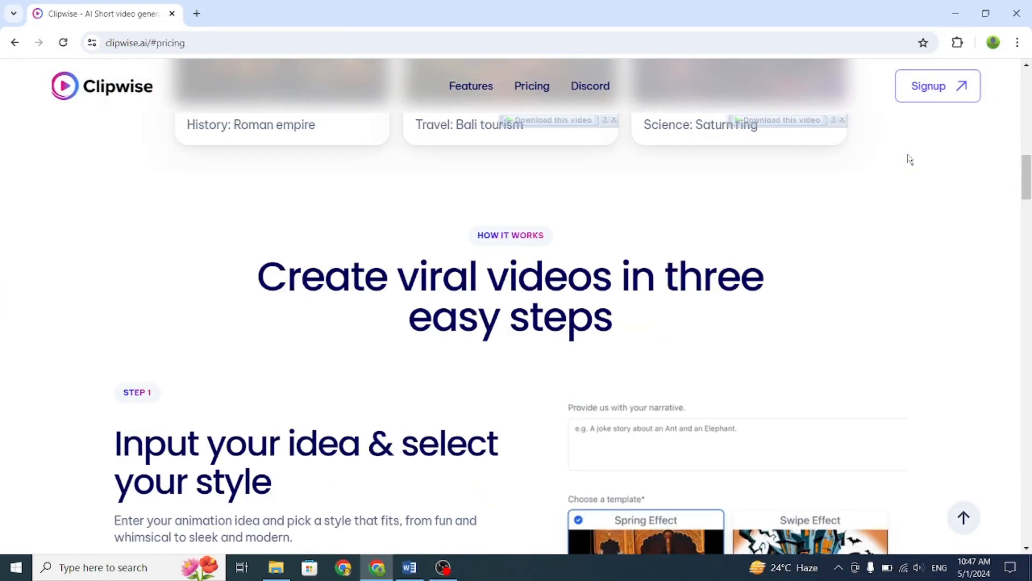
{"action": "scroll", "scroll_direction": "up", "scroll_amount": 3}
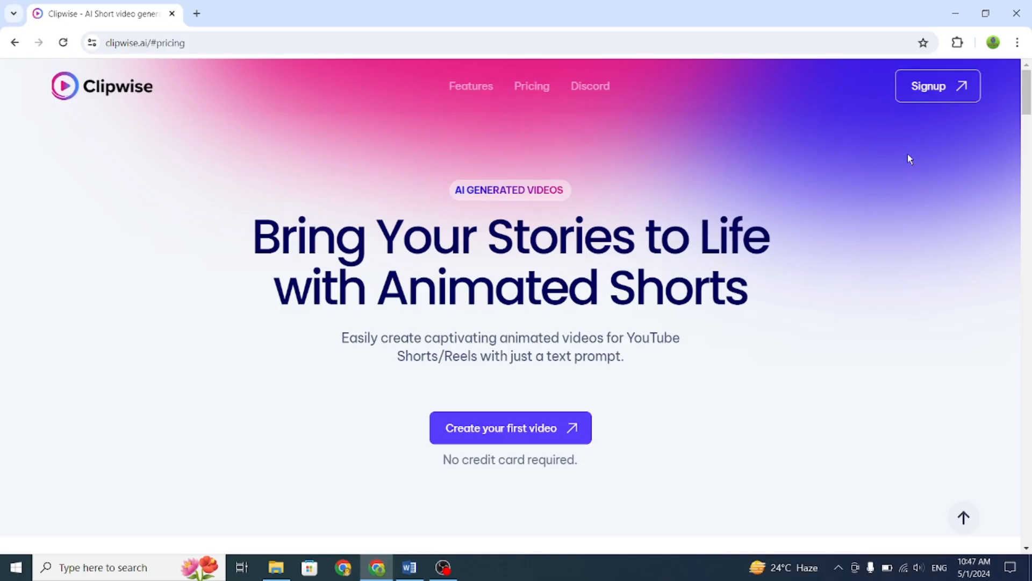
{"action": "scroll", "scroll_direction": "down", "scroll_amount": 3}
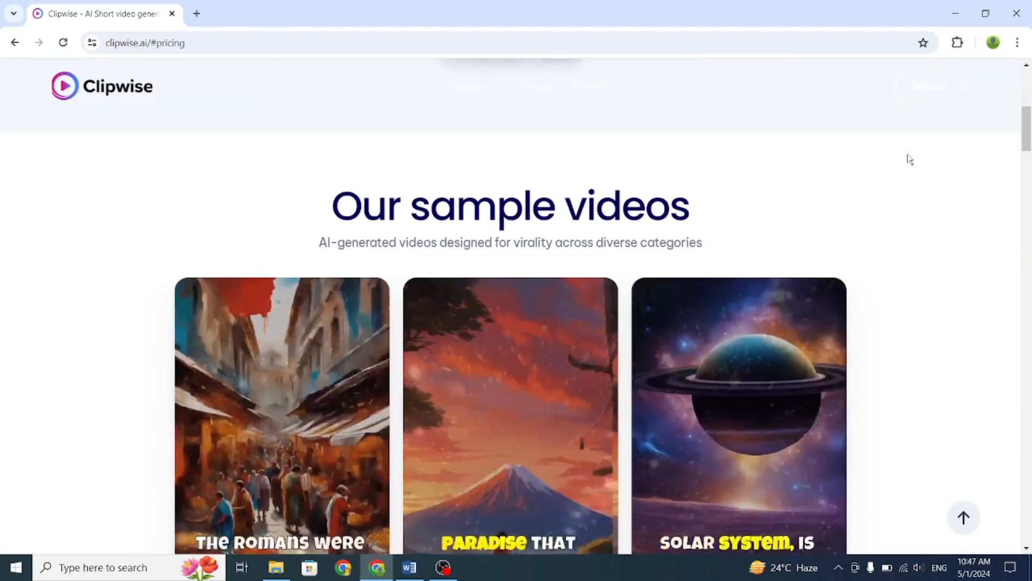
{"action": "scroll", "scroll_direction": "down", "scroll_amount": 3}
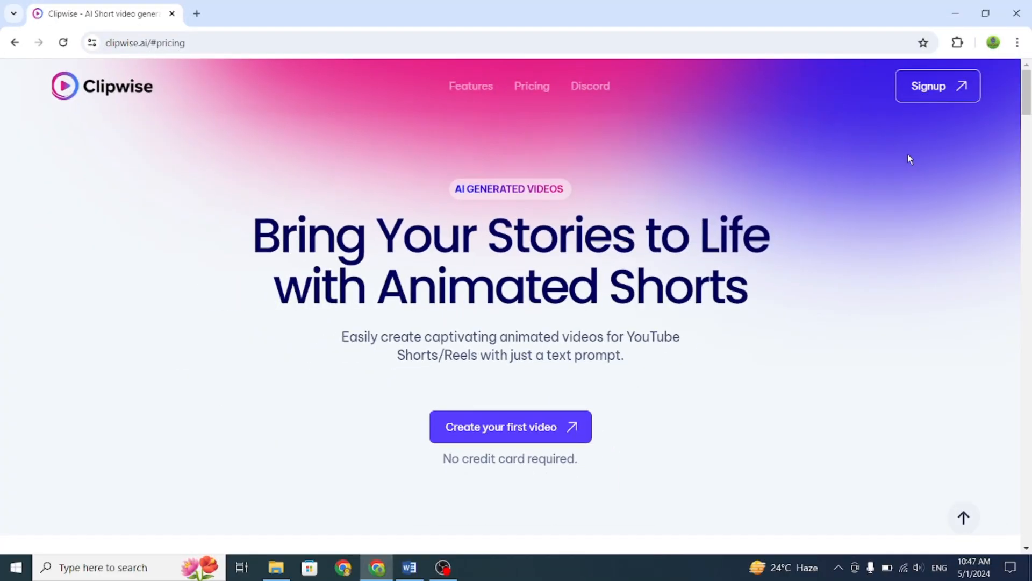
{"action": "scroll", "scroll_direction": "down", "scroll_amount": 3}
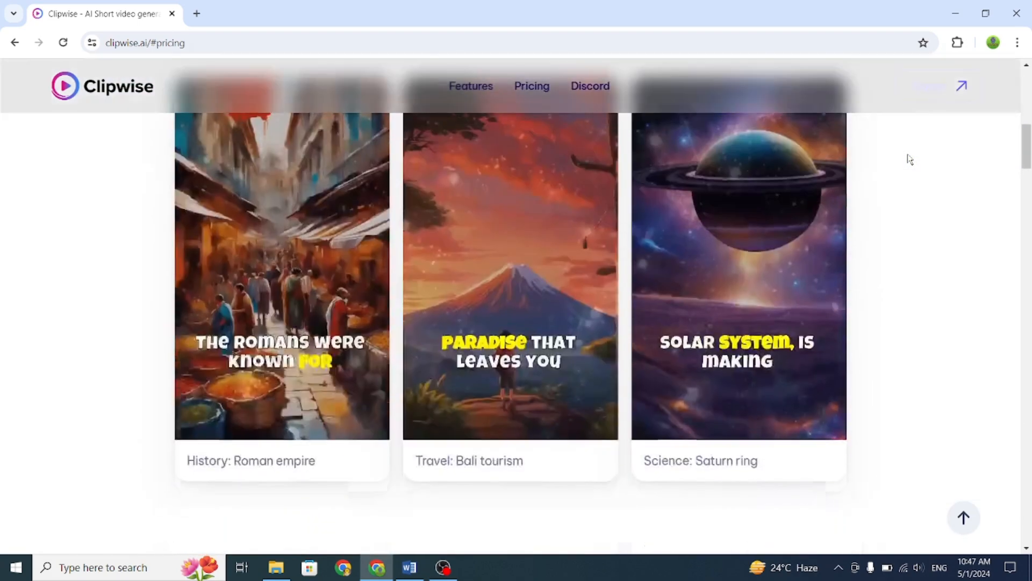
{"action": "scroll", "scroll_direction": "down", "scroll_amount": 3}
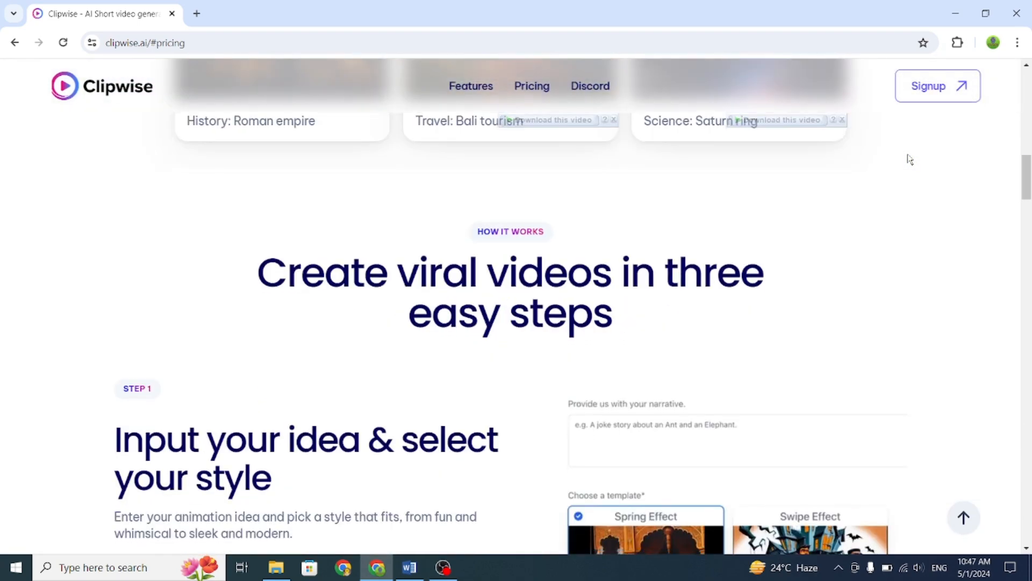
{"action": "scroll", "scroll_direction": "down", "scroll_amount": 3}
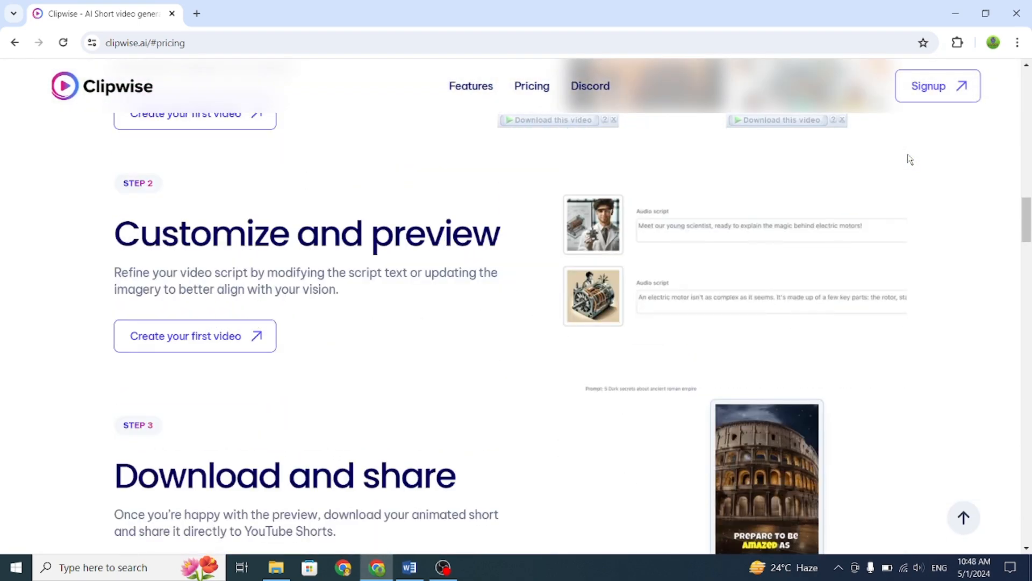
{"action": "scroll", "scroll_direction": "down", "scroll_amount": 3}
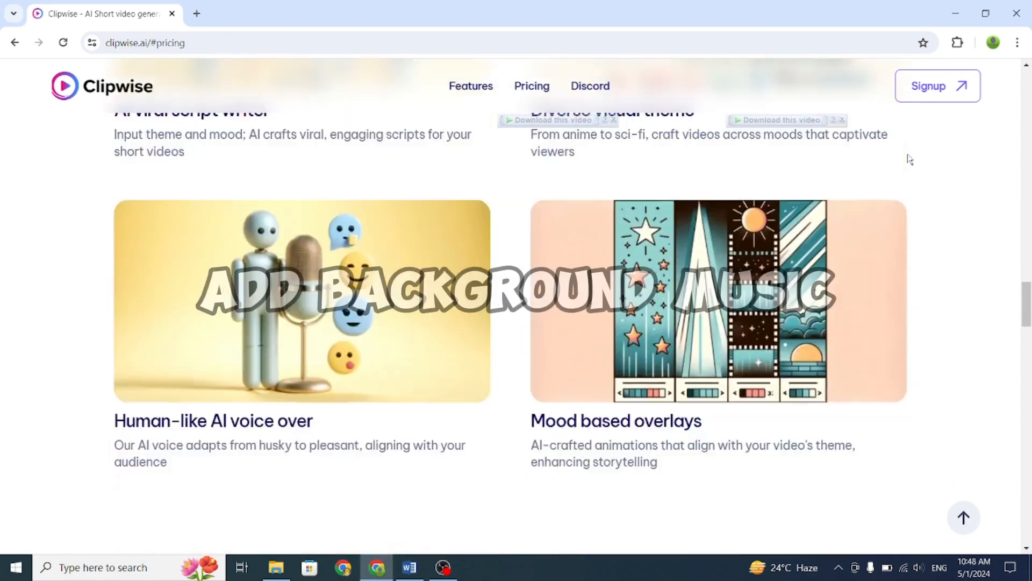
{"action": "scroll", "scroll_direction": "down", "scroll_amount": 3}
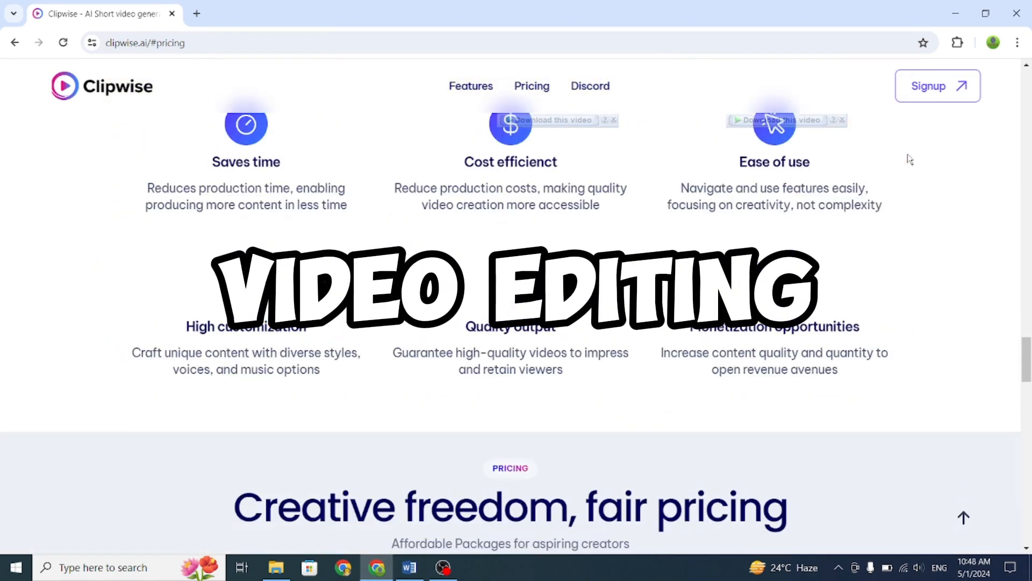
{"action": "scroll", "scroll_direction": "down", "scroll_amount": 3}
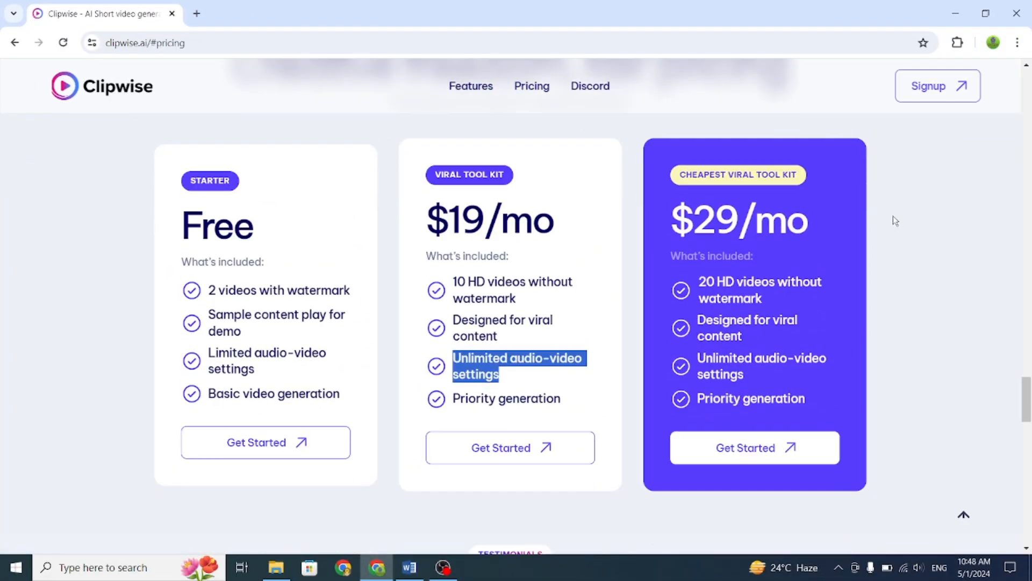
{"action": "mouse_move", "coordinate": [170, 274]}
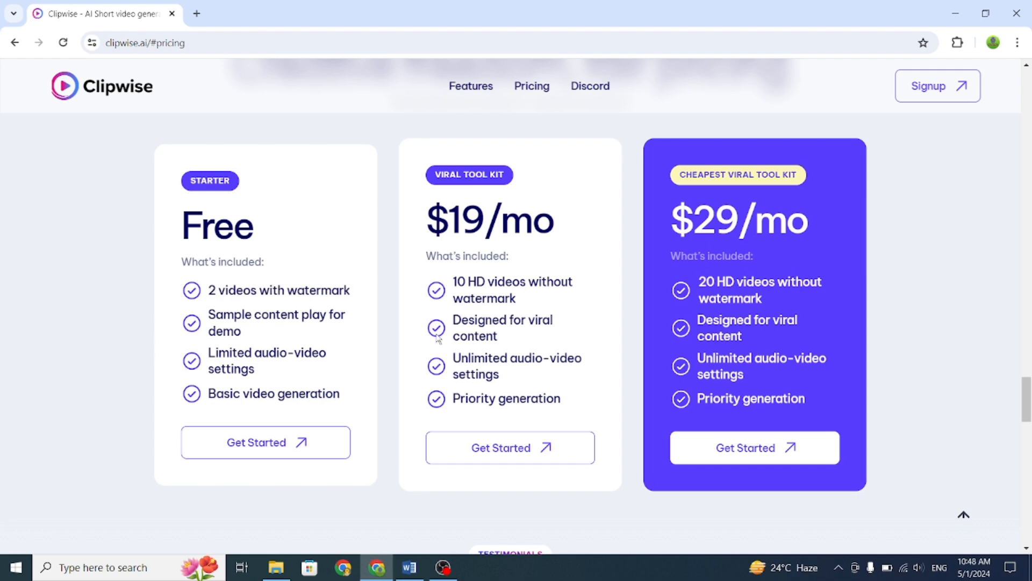
{"action": "mouse_move", "coordinate": [442, 252]}
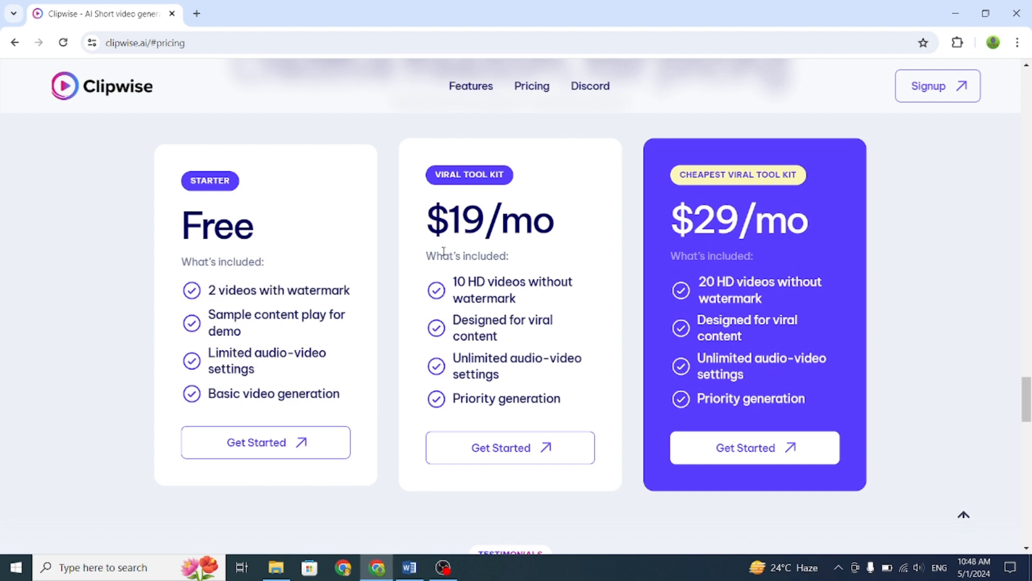
Compare the Free, $19 and $29 plans and choose the $29/mo Cheapest Viral Tool Kit.
{"action": "left_click_drag", "start_coordinate": [452, 282], "coordinate": [516, 299]}
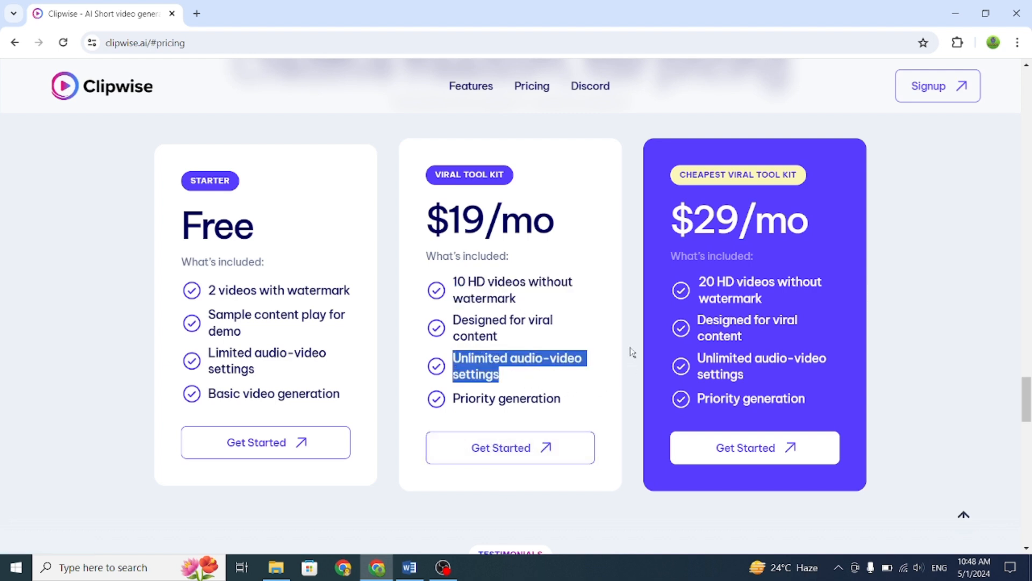
{"action": "left_click", "coordinate": [632, 352]}
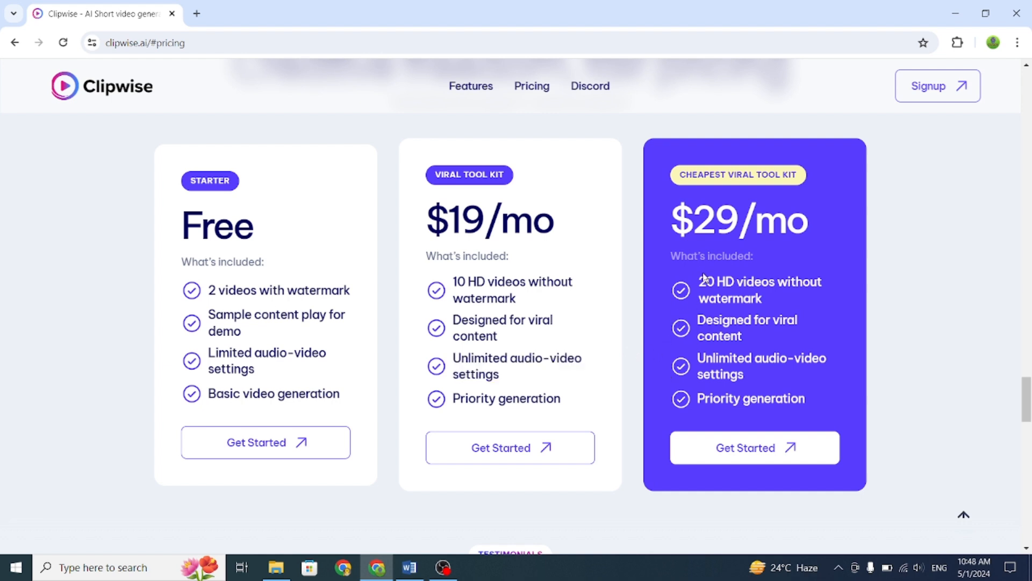
{"action": "double_click", "coordinate": [760, 282]}
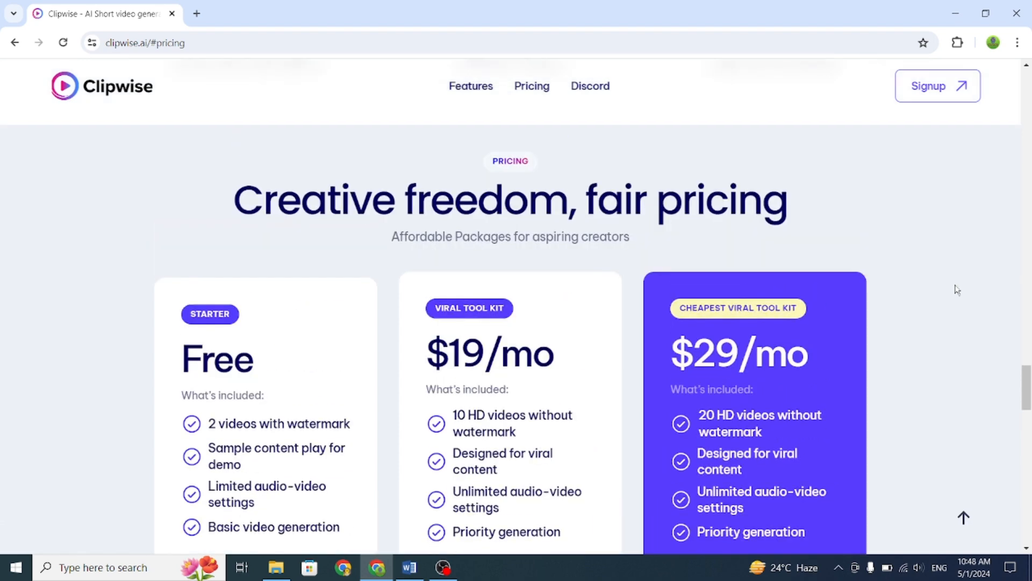
{"action": "scroll", "scroll_direction": "down", "scroll_amount": 3}
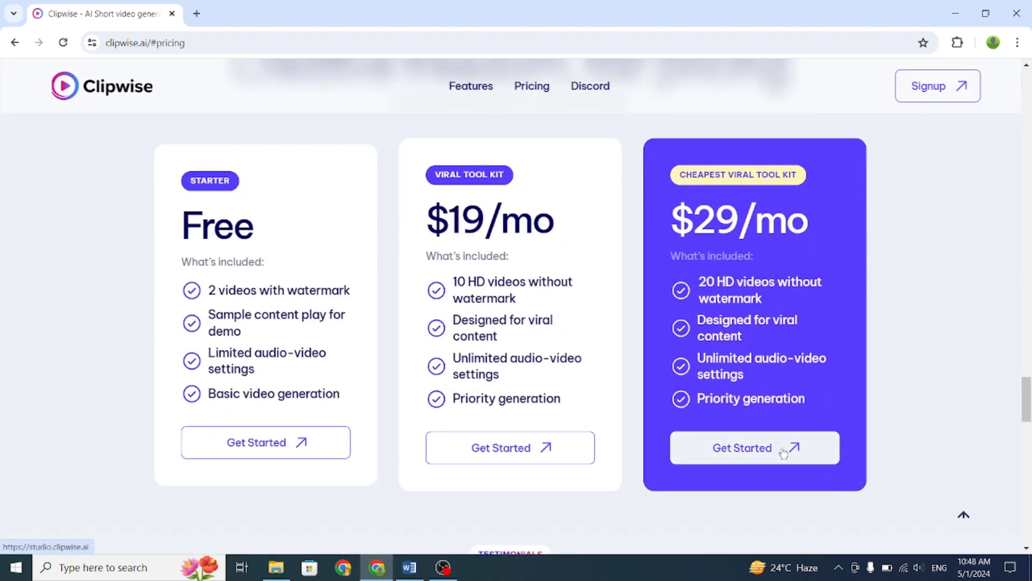
{"action": "left_click", "coordinate": [755, 448]}
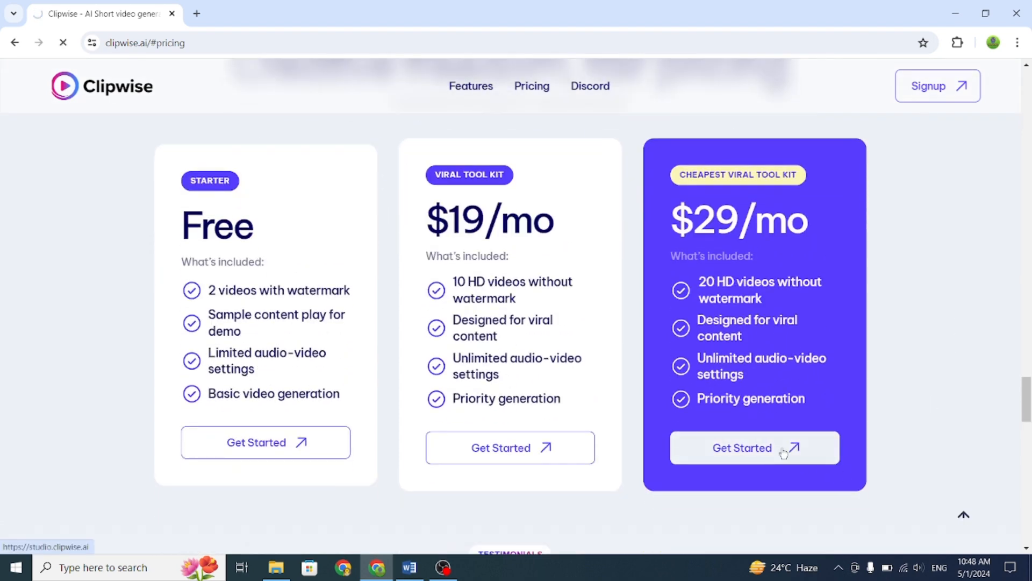
{"action": "left_click", "coordinate": [753, 448]}
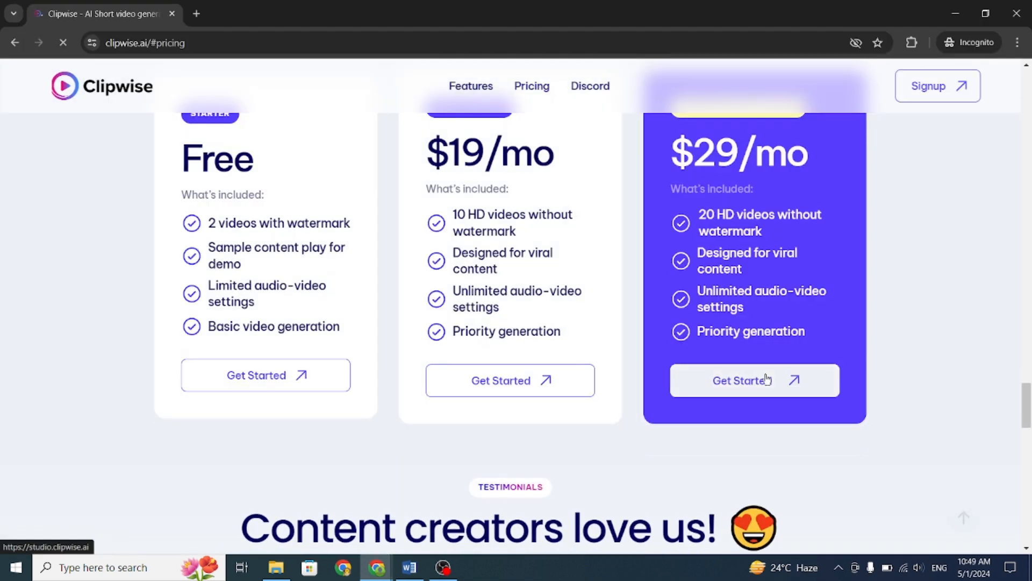
Continue through the studio login page to the AI video creator dashboard.
{"action": "left_click", "coordinate": [754, 380]}
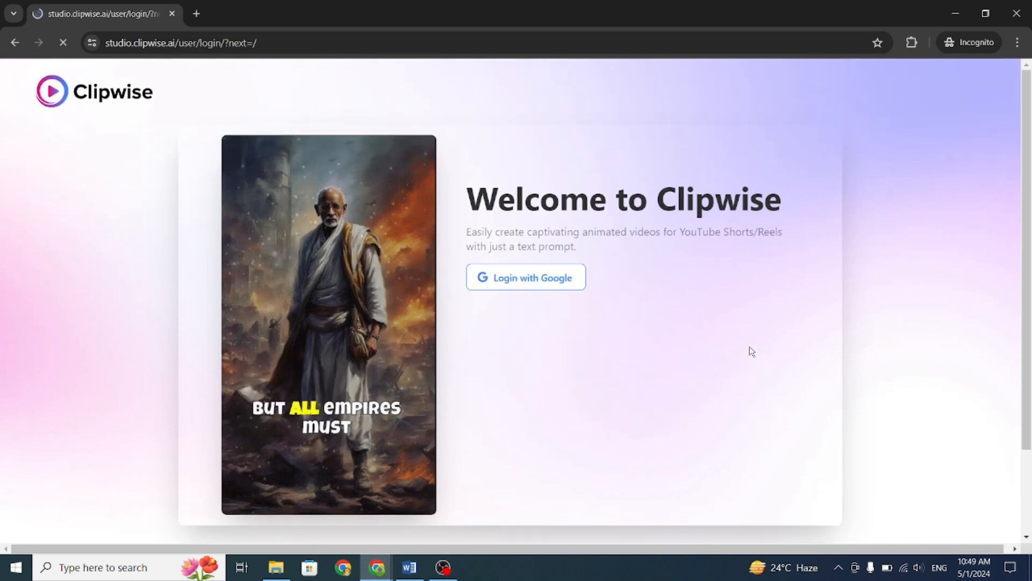
{"action": "scroll", "scroll_direction": "down", "scroll_amount": 3}
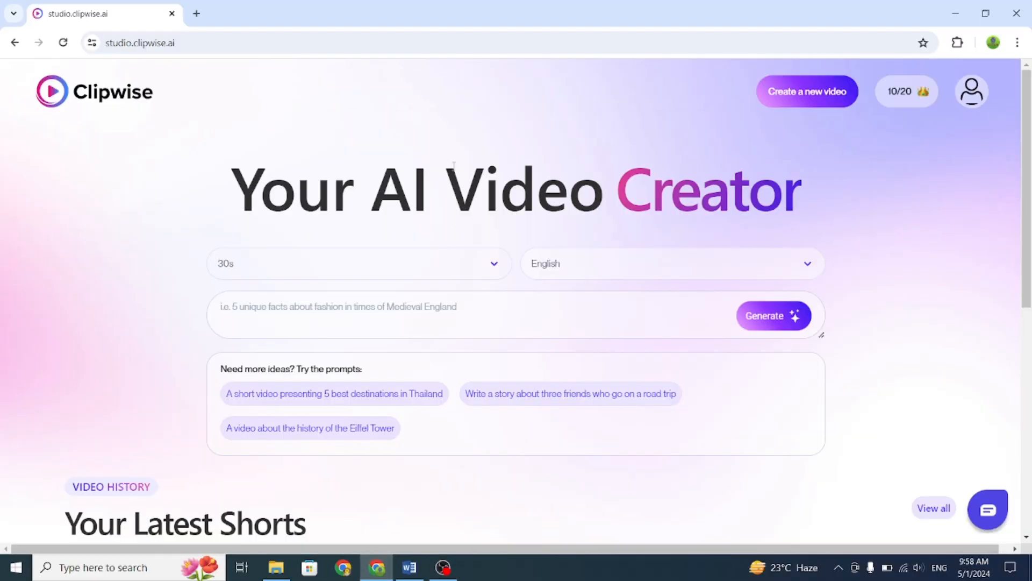
Request a 60-second English video: 'a short motivational video about how to achieve goals in life'.
{"action": "left_click", "coordinate": [359, 264]}
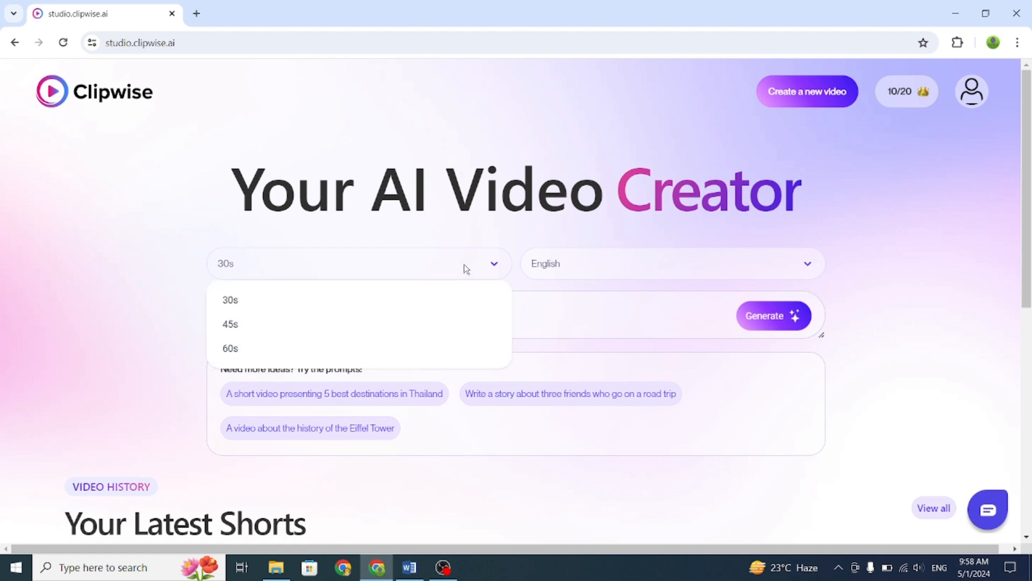
{"action": "left_click", "coordinate": [230, 348]}
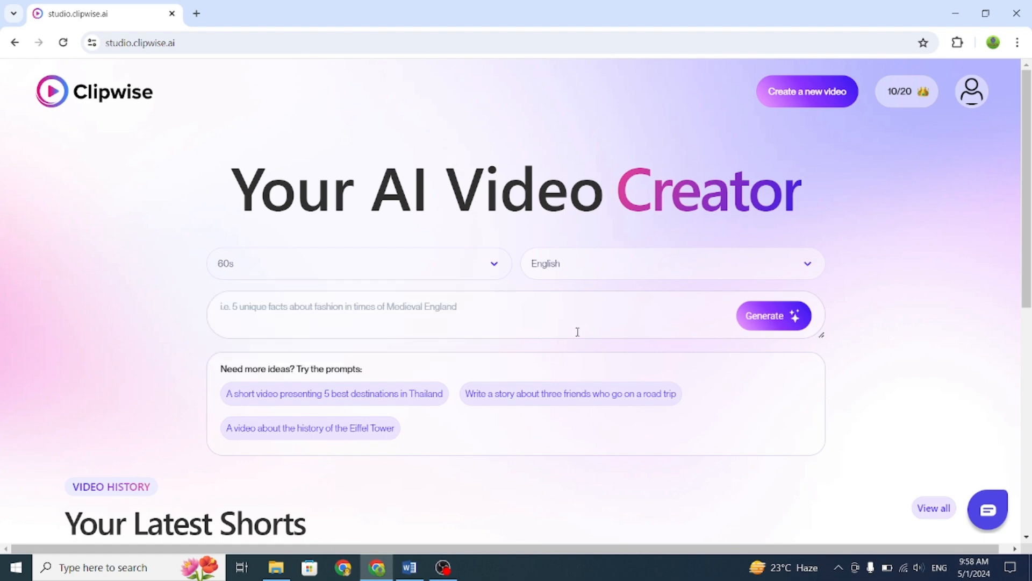
{"action": "left_click", "coordinate": [672, 263]}
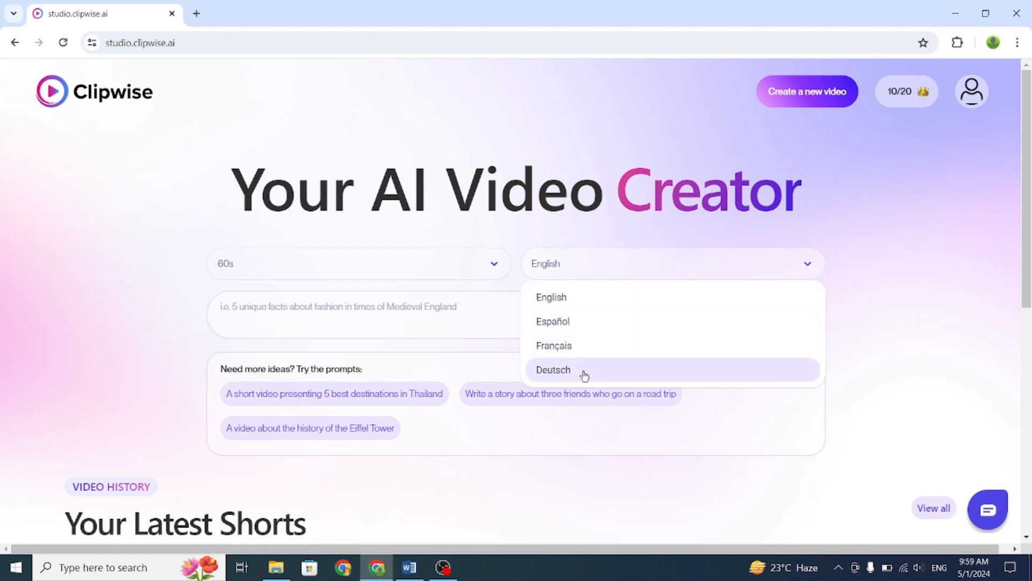
{"action": "mouse_move", "coordinate": [612, 337]}
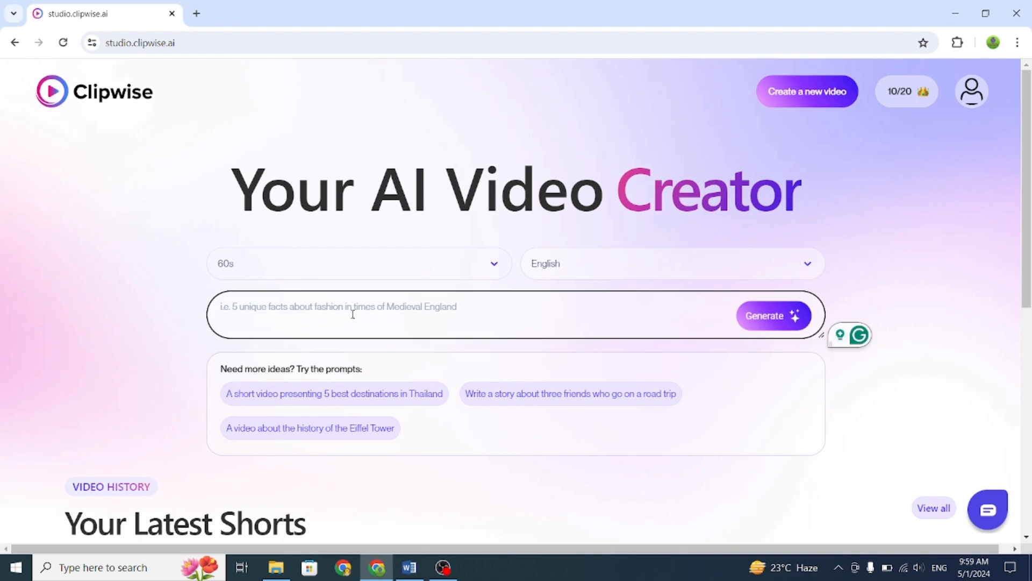
{"action": "type", "text": "a short motivational video about how to achieve goals in life"}
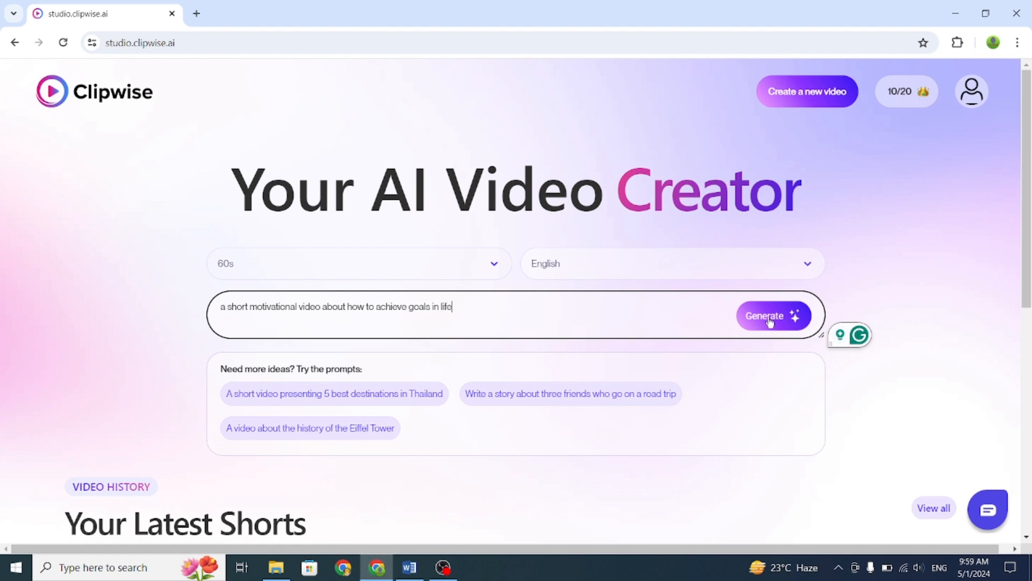
{"action": "left_click", "coordinate": [773, 315]}
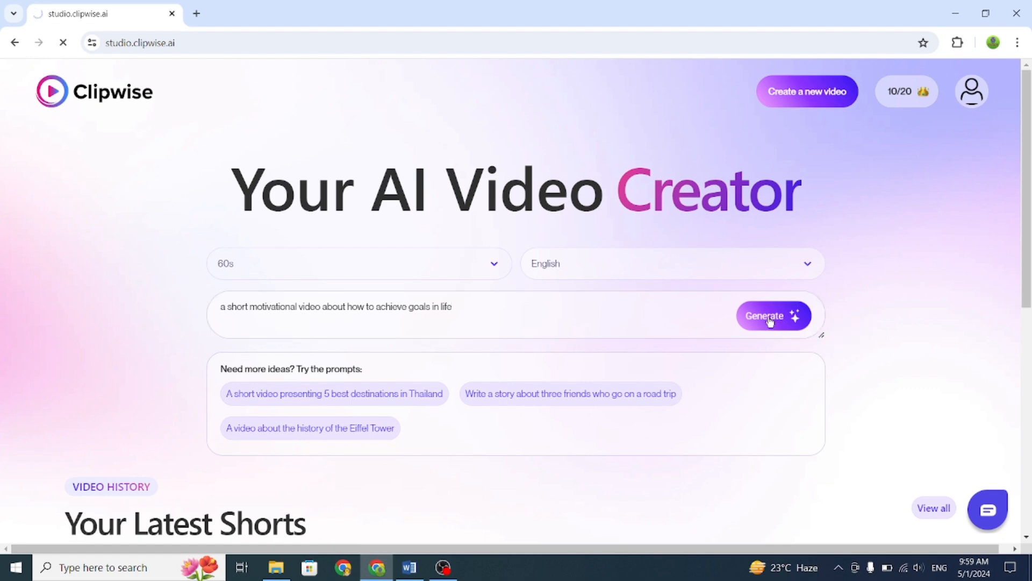
{"action": "left_click", "coordinate": [773, 316]}
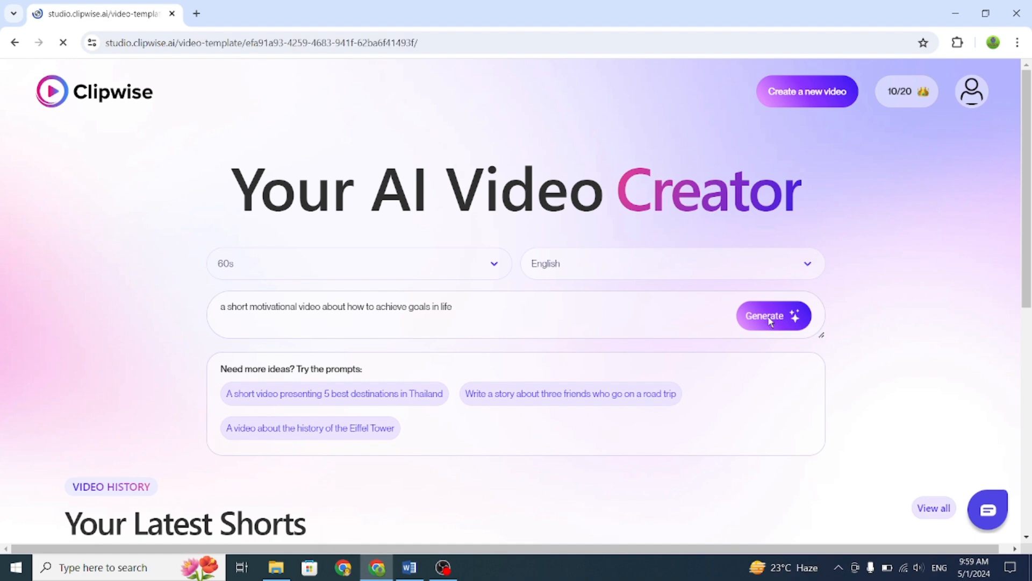
Set the video tone to Dark and intense.
{"action": "left_click", "coordinate": [773, 316]}
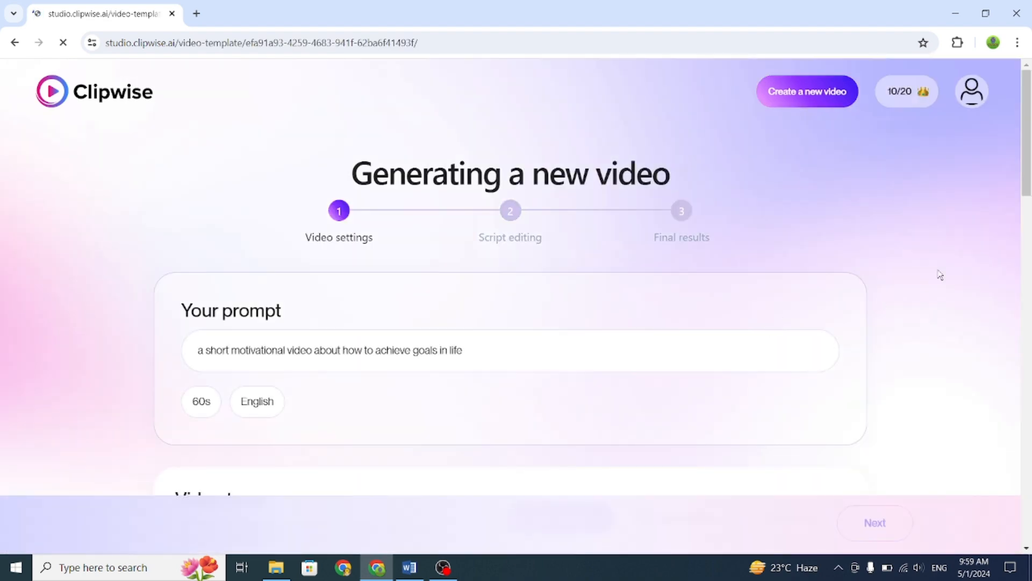
{"action": "scroll", "scroll_direction": "down", "scroll_amount": 3}
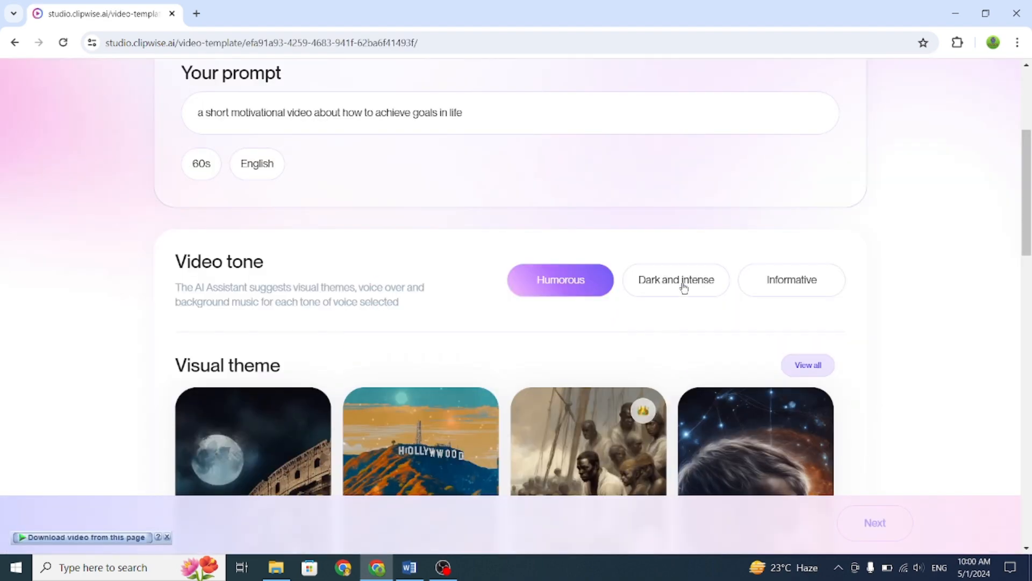
{"action": "left_click", "coordinate": [676, 279]}
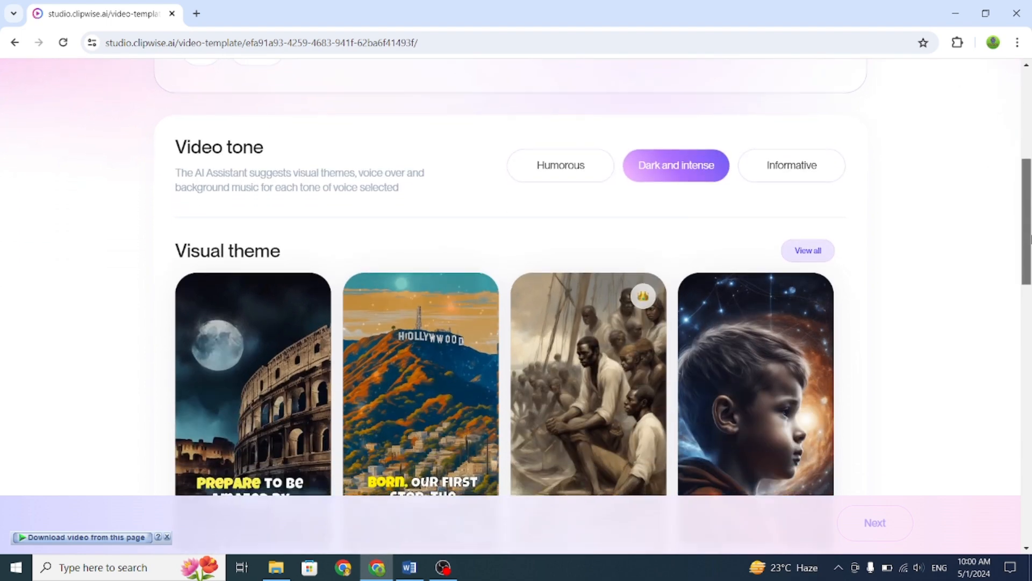
{"action": "scroll", "scroll_direction": "down", "scroll_amount": 3}
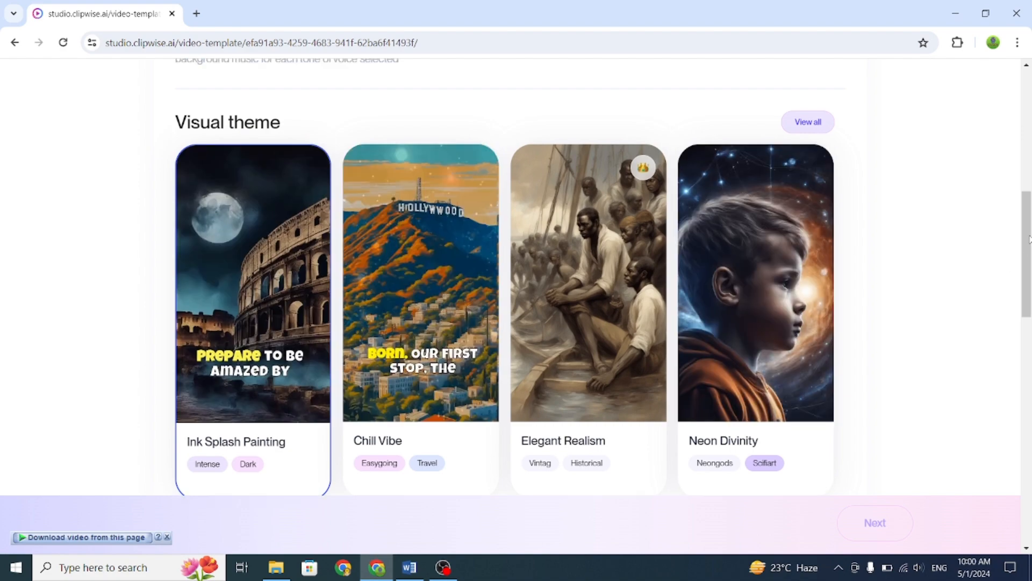
Keep Ink Splash Painting visuals and Zen Chill music, pick Mike Smith's voice-over, and submit.
{"action": "scroll", "scroll_direction": "down", "scroll_amount": 3}
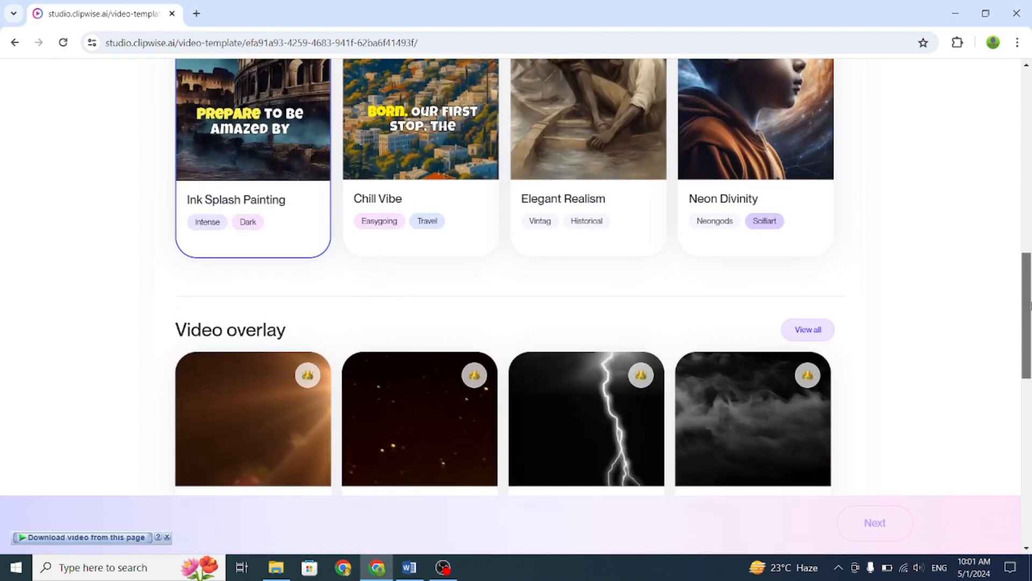
{"action": "scroll", "scroll_direction": "down", "scroll_amount": 3}
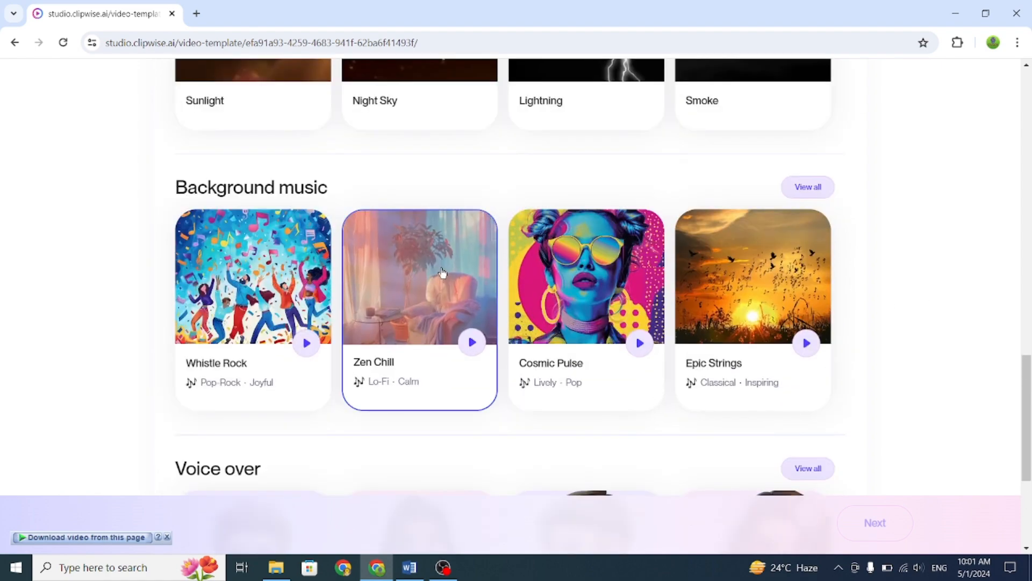
{"action": "scroll", "scroll_direction": "down", "scroll_amount": 3}
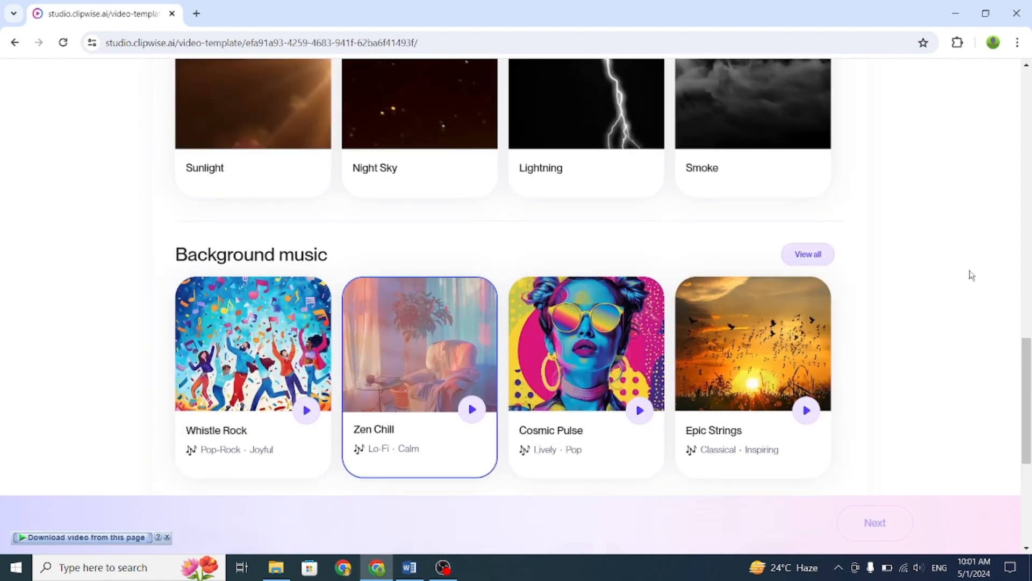
{"action": "scroll", "scroll_direction": "down", "scroll_amount": 3}
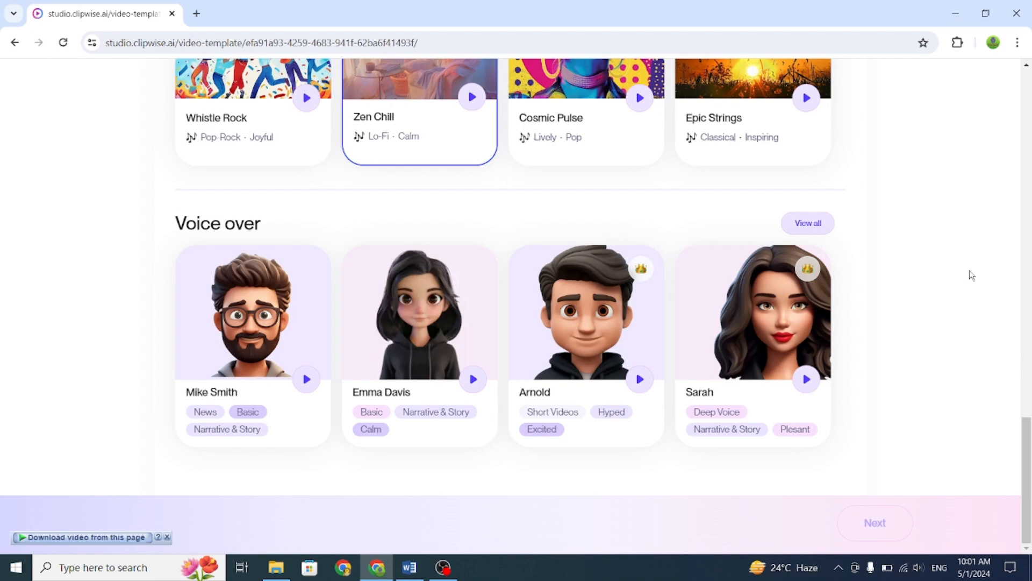
{"action": "mouse_move", "coordinate": [979, 334]}
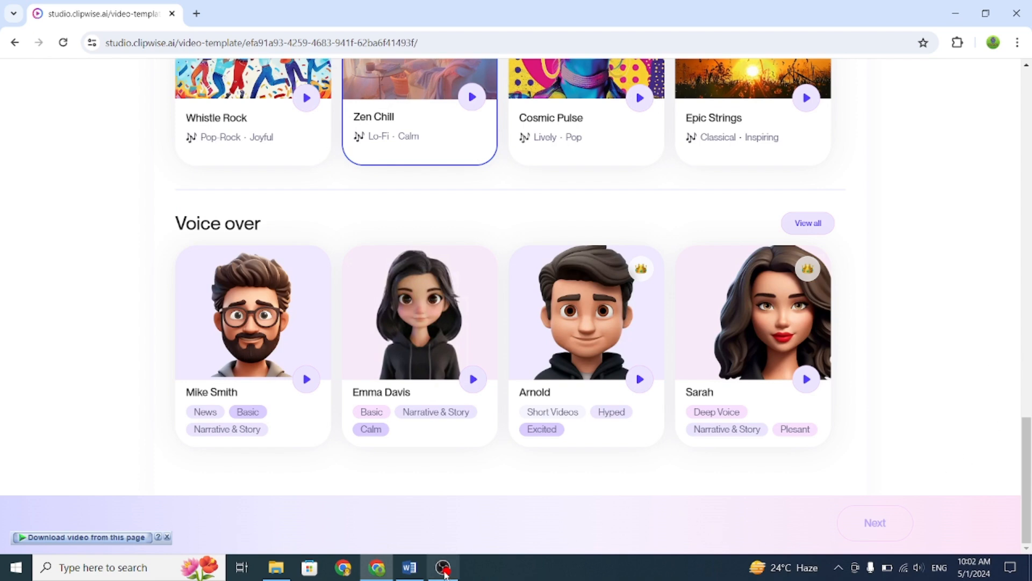
{"action": "left_click", "coordinate": [252, 312]}
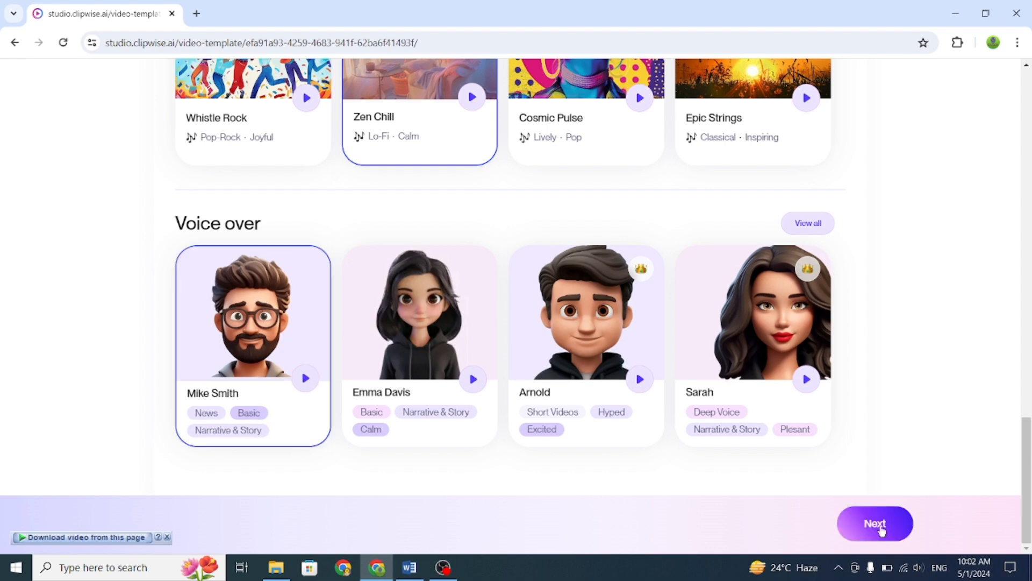
{"action": "left_click", "coordinate": [875, 522]}
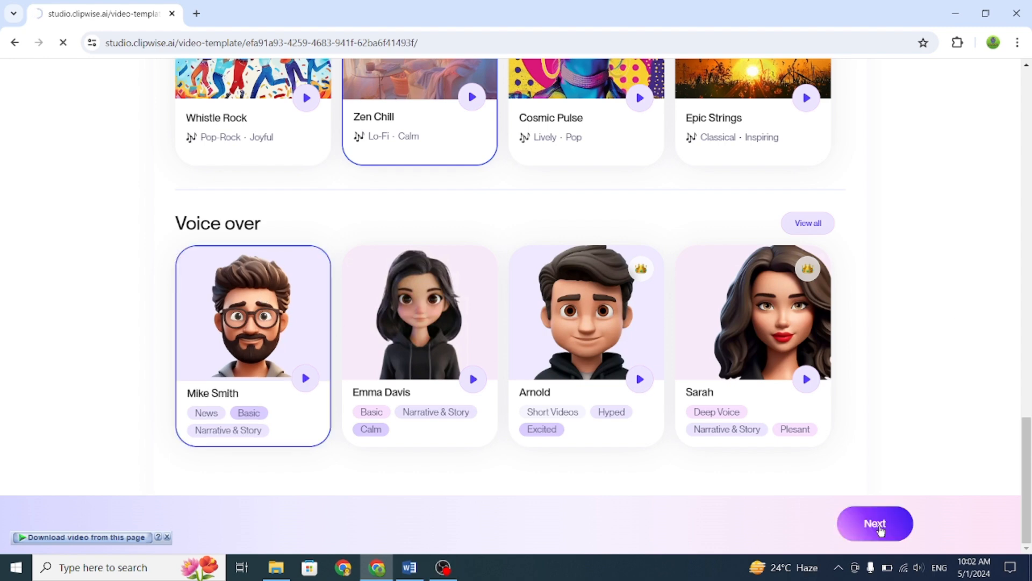
Let the script generate with Bottom / Luckiest Guy / Yellow captions and review every scene.
{"action": "left_click", "coordinate": [874, 523]}
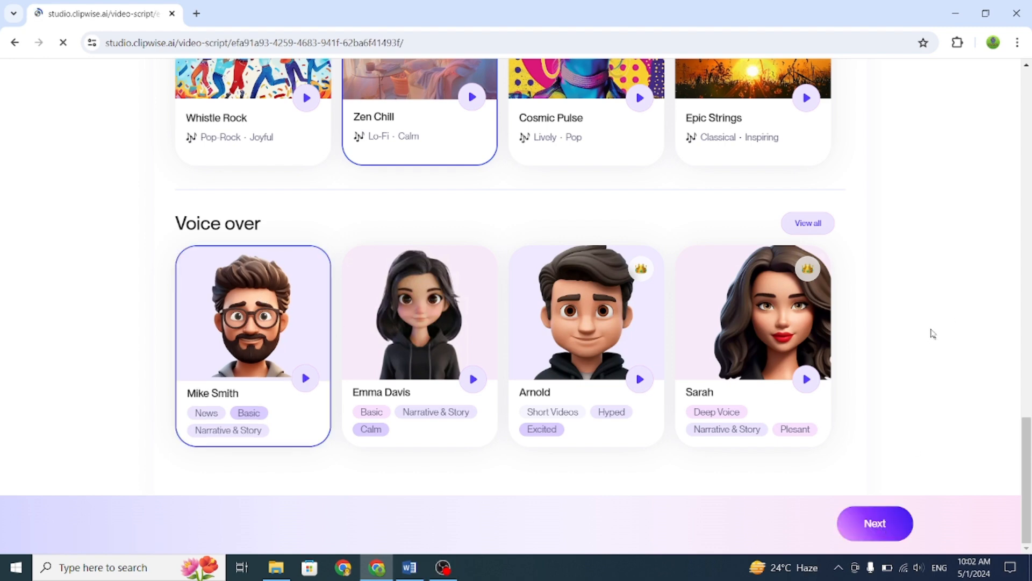
{"action": "left_click", "coordinate": [874, 523]}
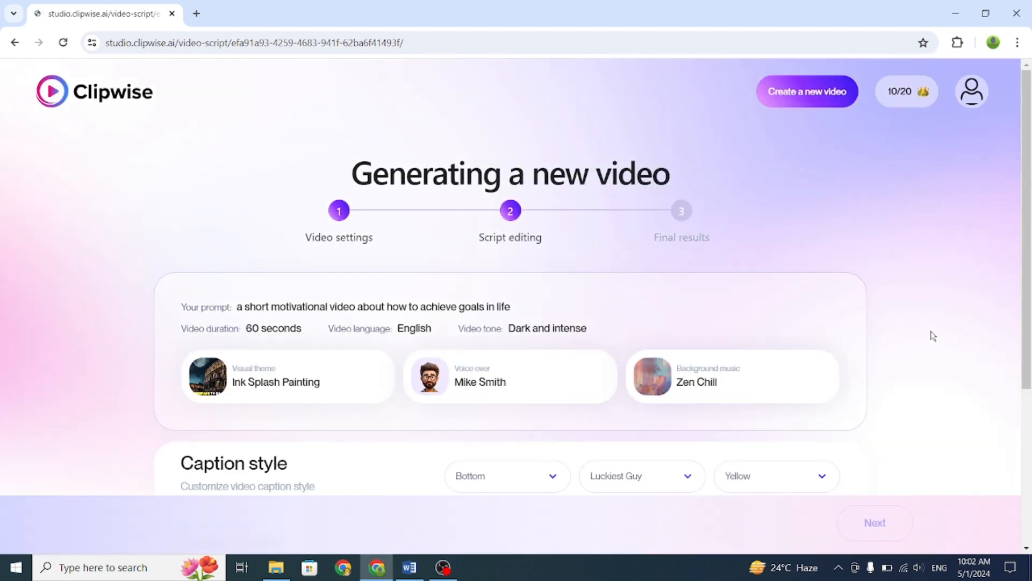
{"action": "mouse_move", "coordinate": [965, 269]}
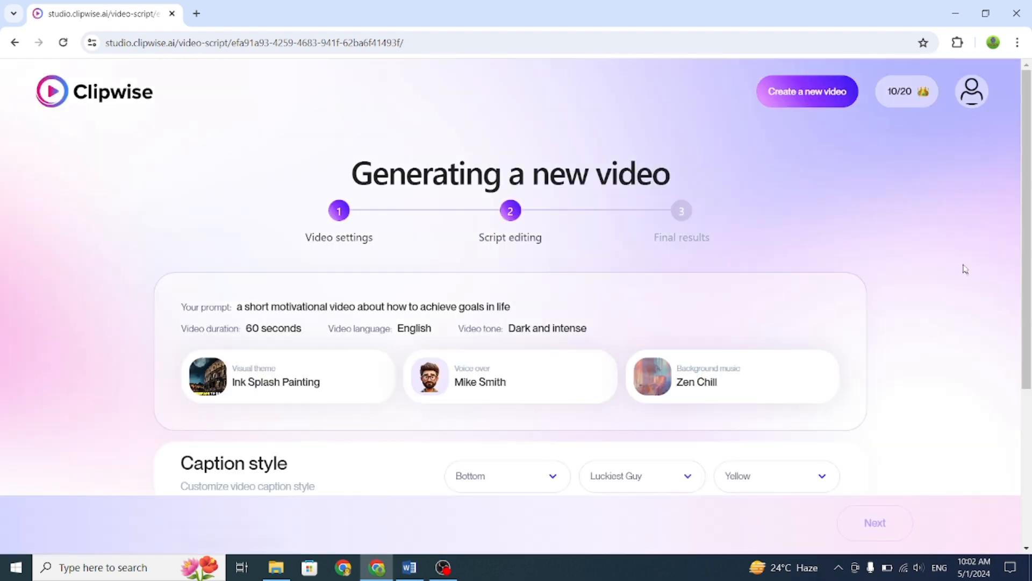
{"action": "scroll", "scroll_direction": "down", "scroll_amount": 3}
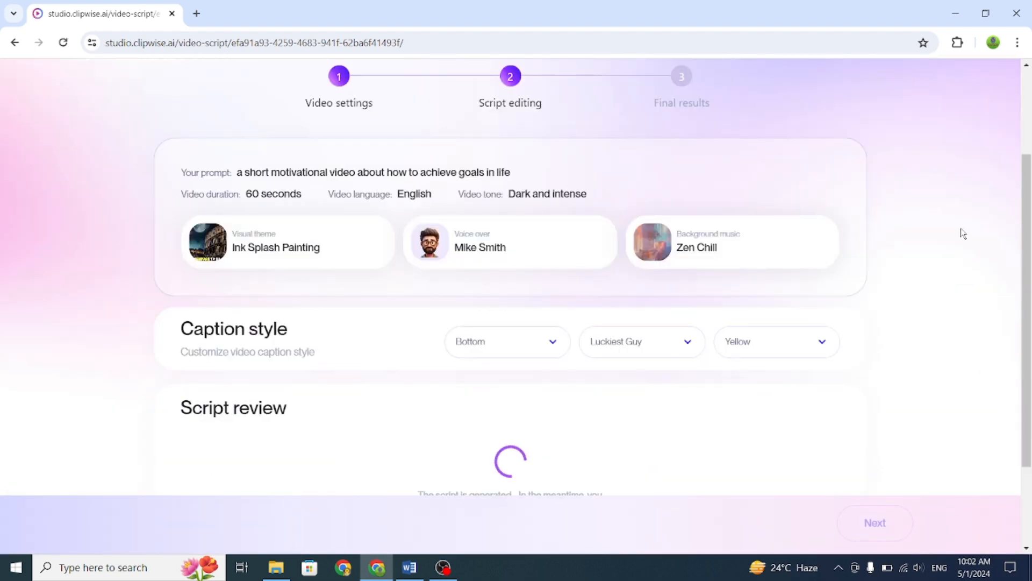
{"action": "scroll", "scroll_direction": "down", "scroll_amount": 3}
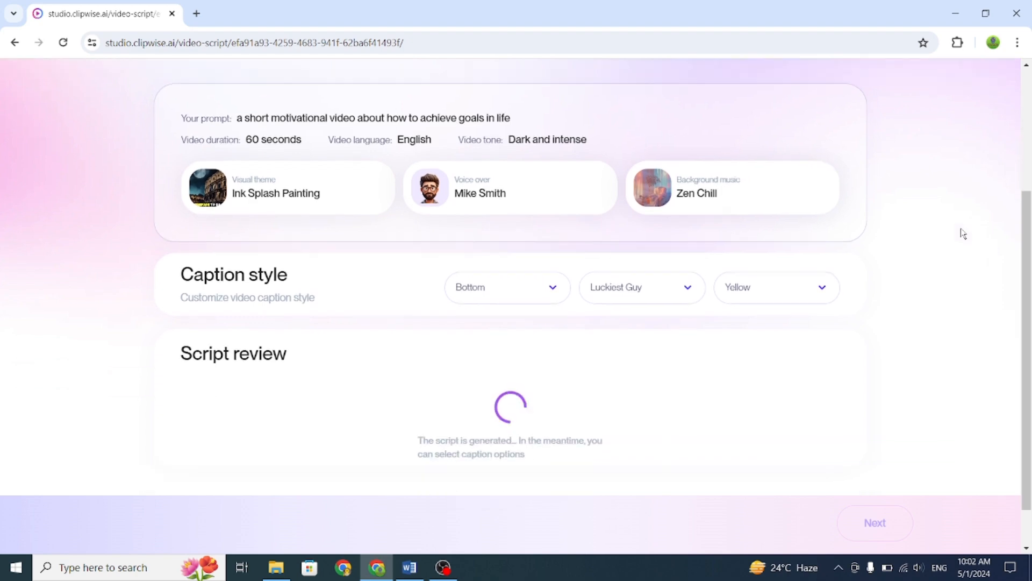
{"action": "scroll", "scroll_direction": "down", "scroll_amount": 3}
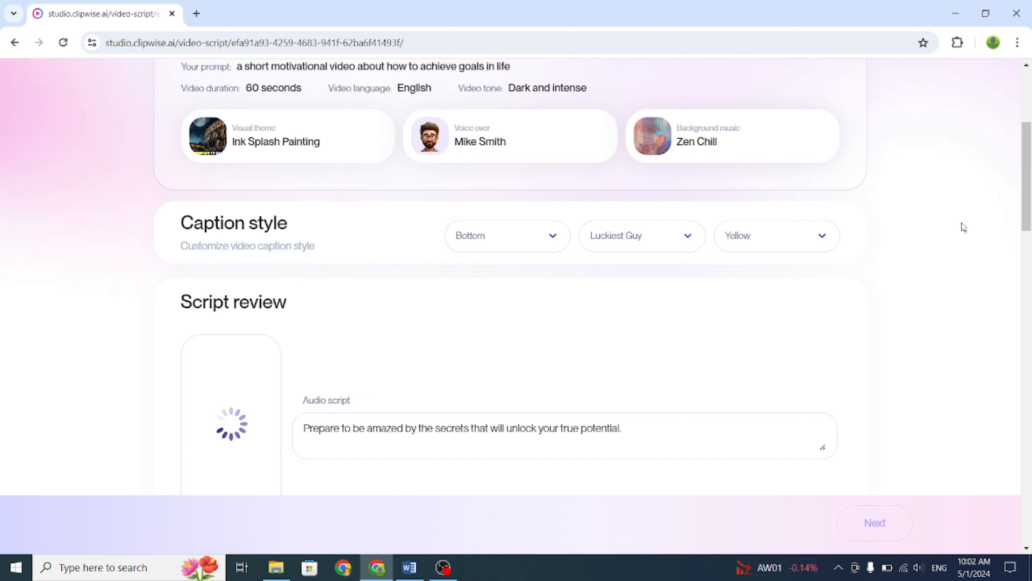
{"action": "mouse_move", "coordinate": [1009, 196]}
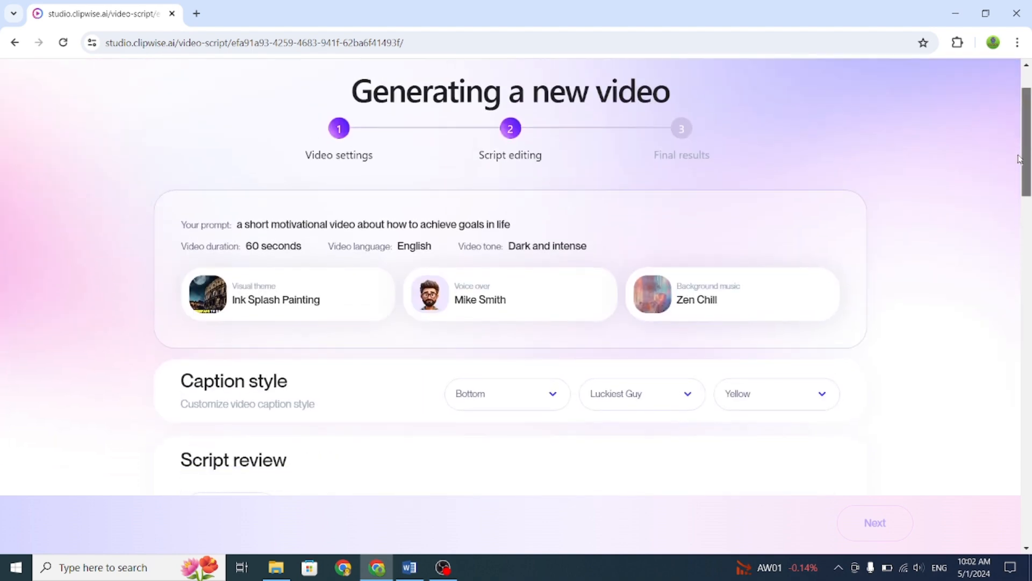
{"action": "scroll", "scroll_direction": "down", "scroll_amount": 3}
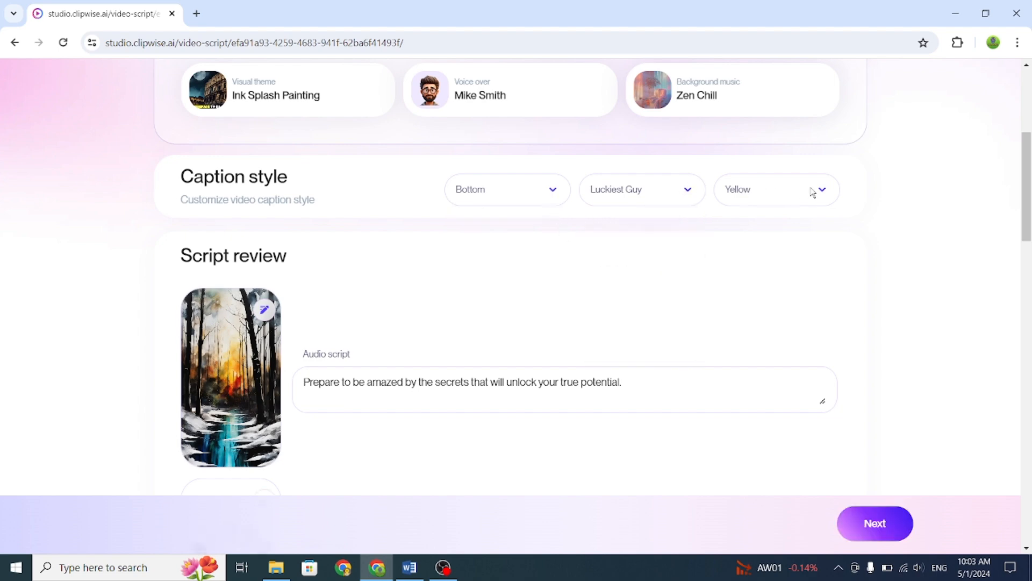
{"action": "scroll", "scroll_direction": "down", "scroll_amount": 3}
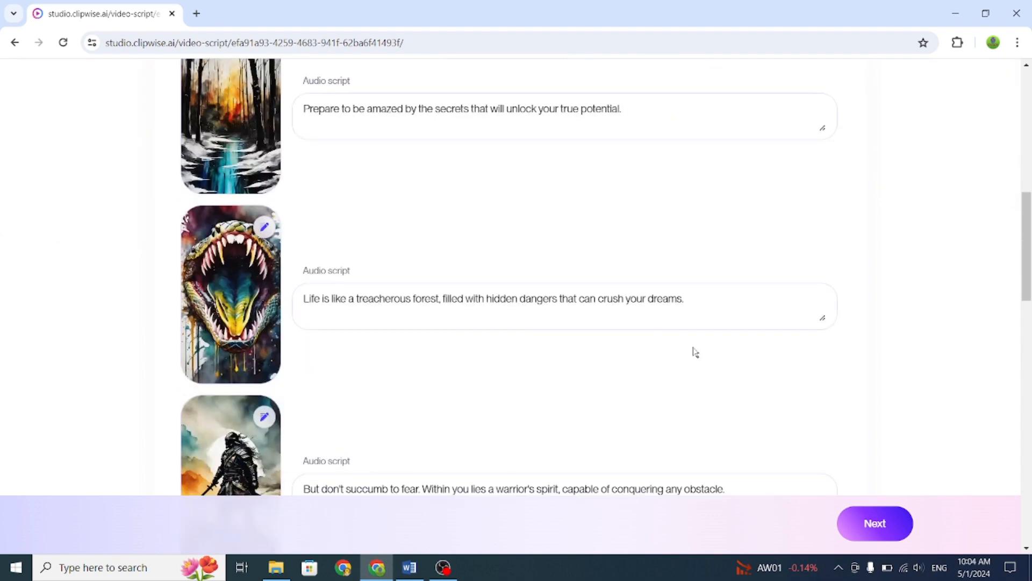
{"action": "scroll", "scroll_direction": "down", "scroll_amount": 3}
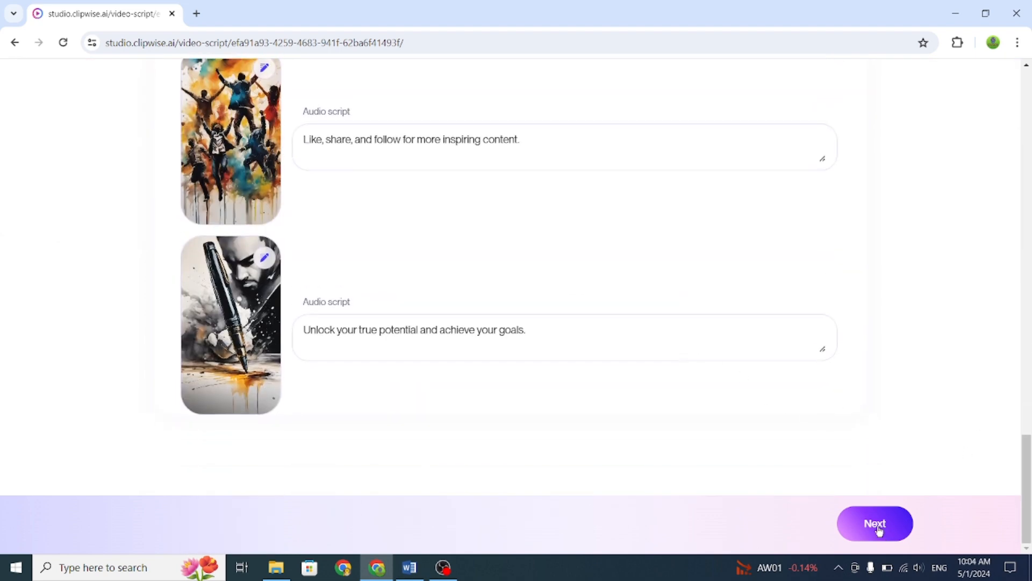
{"action": "scroll", "scroll_direction": "down", "scroll_amount": 3}
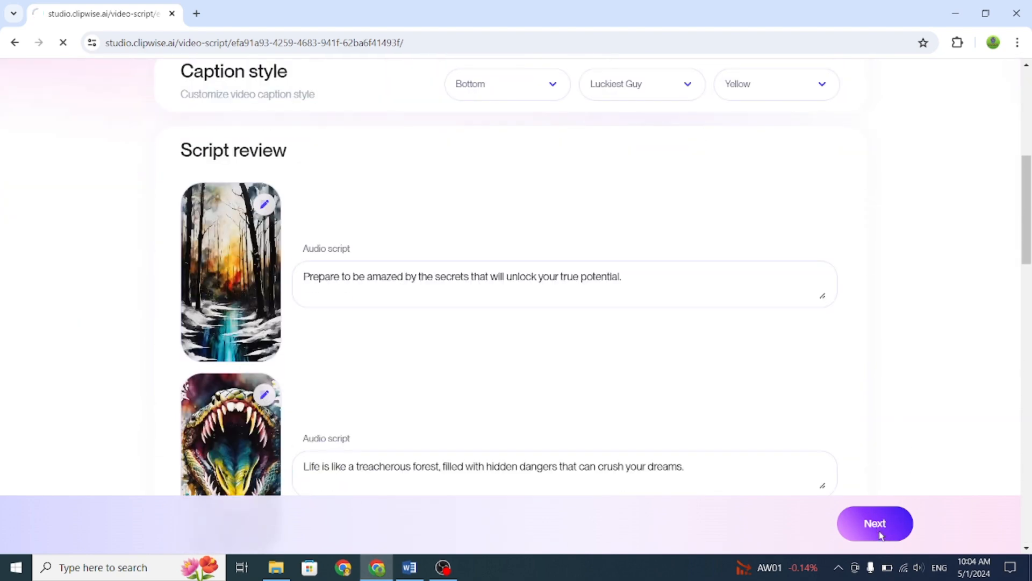
Render the final video from the script until 'Your video is ready' appears.
{"action": "left_click", "coordinate": [874, 523]}
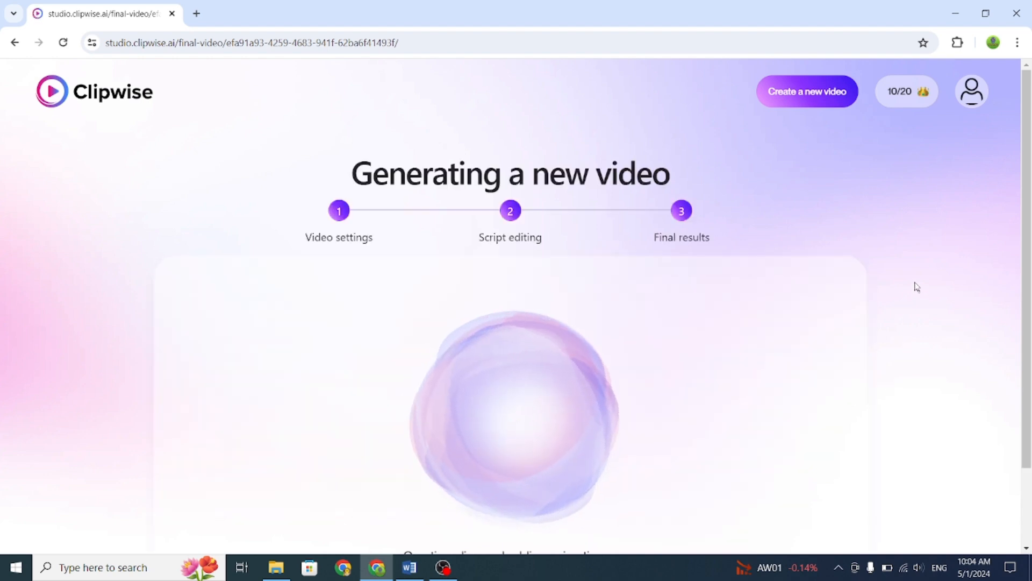
{"action": "scroll", "scroll_direction": "down", "scroll_amount": 3}
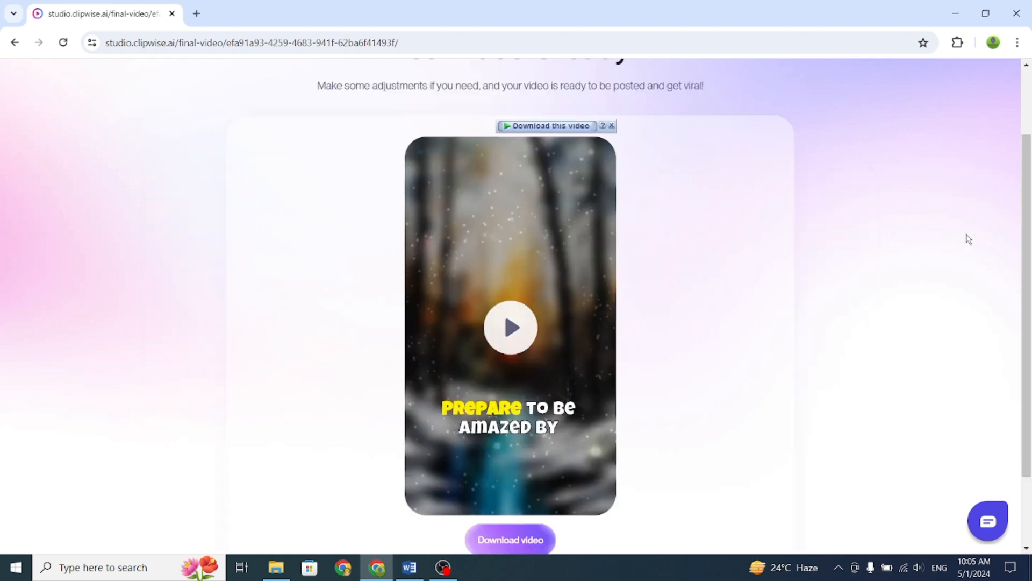
Play the finished video and download it as an MP4 into Downloads\Video.
{"action": "left_click", "coordinate": [510, 328]}
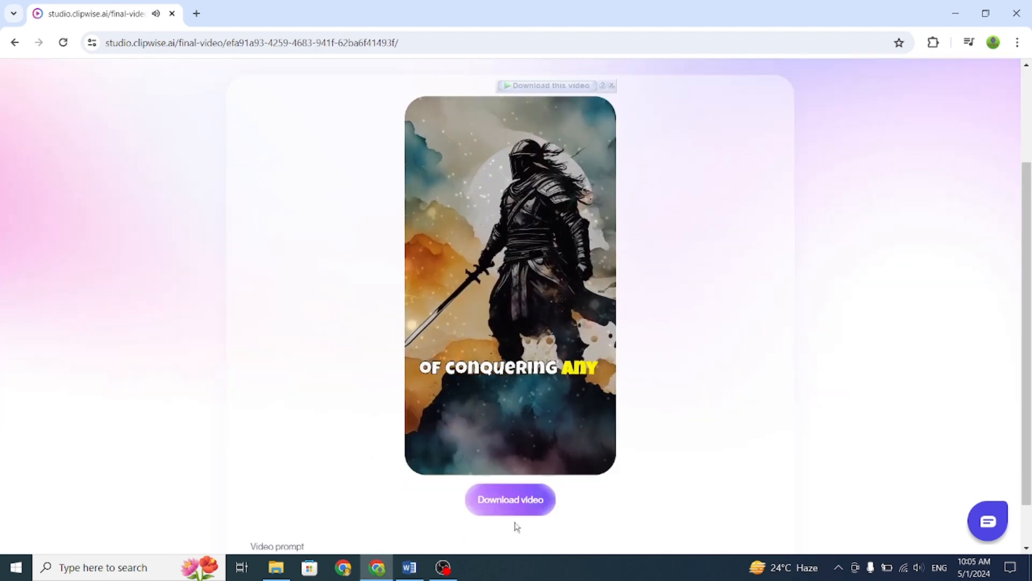
{"action": "left_click", "coordinate": [509, 499]}
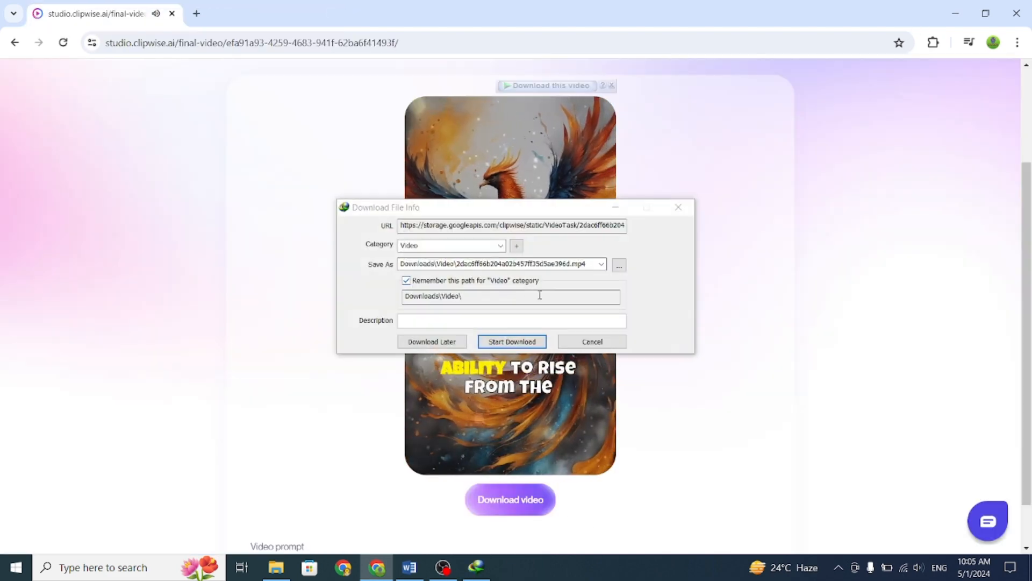
{"action": "left_click", "coordinate": [511, 341]}
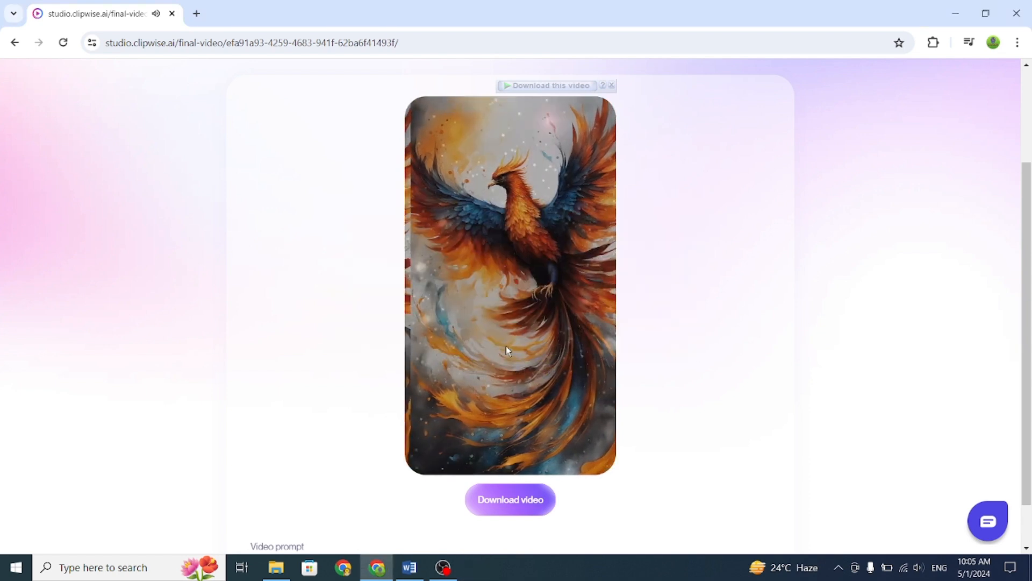
{"action": "left_click", "coordinate": [510, 499]}
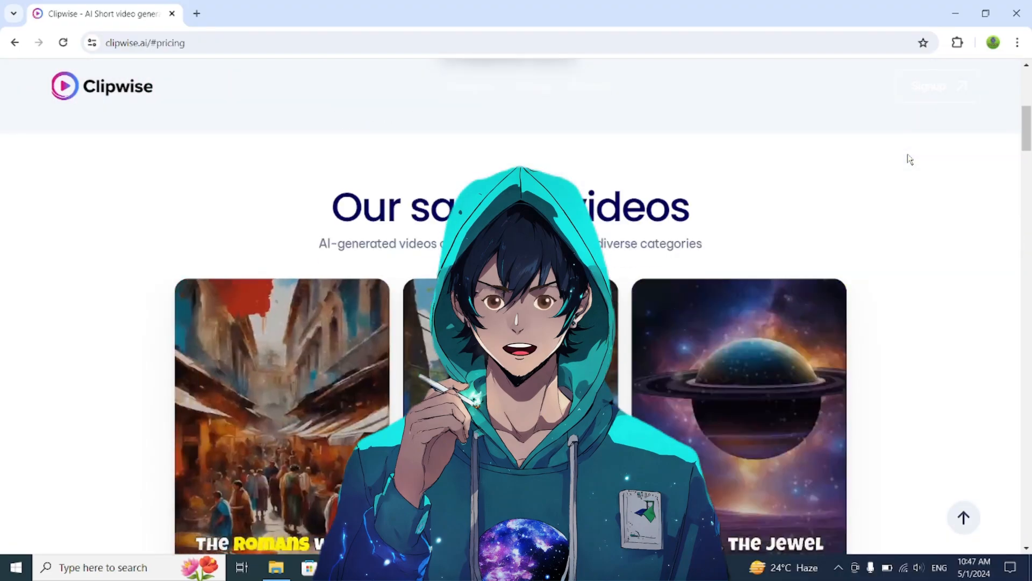
Return to the studio.clipwise.ai tab showing the ready video.
{"action": "scroll", "scroll_direction": "down", "scroll_amount": 3}
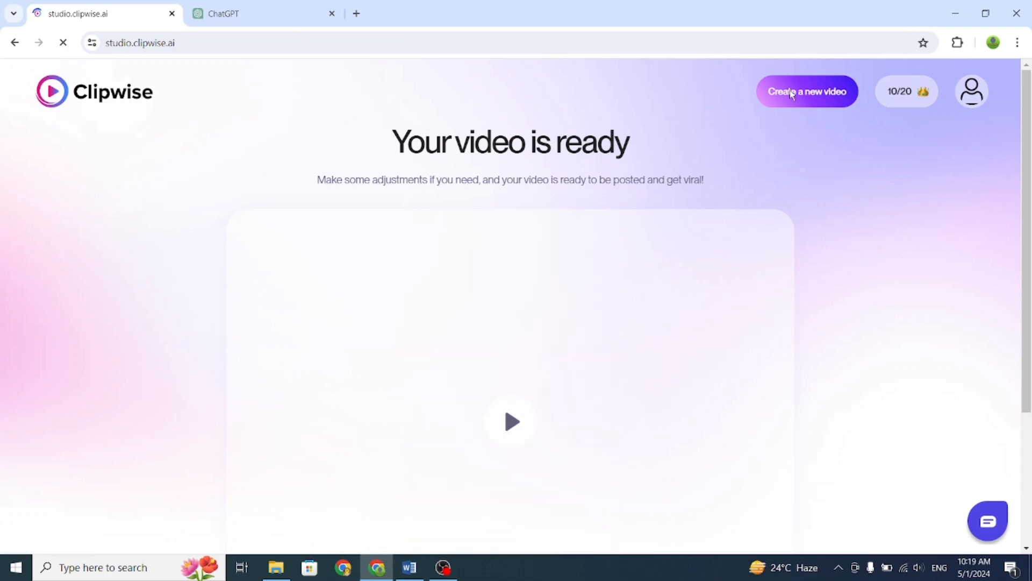
Start a new 60-second video with English narration.
{"action": "left_click", "coordinate": [807, 91]}
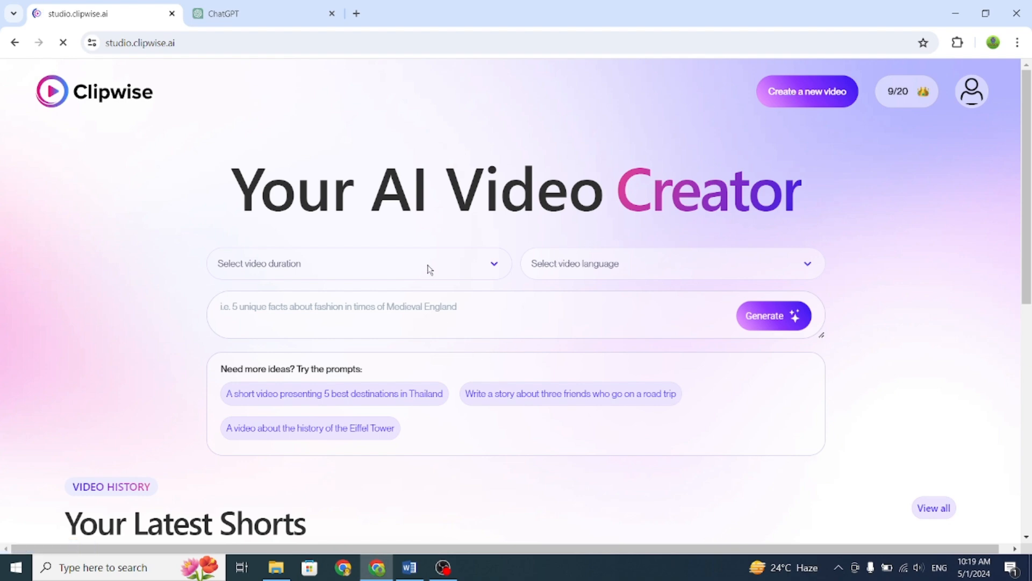
{"action": "left_click", "coordinate": [358, 263]}
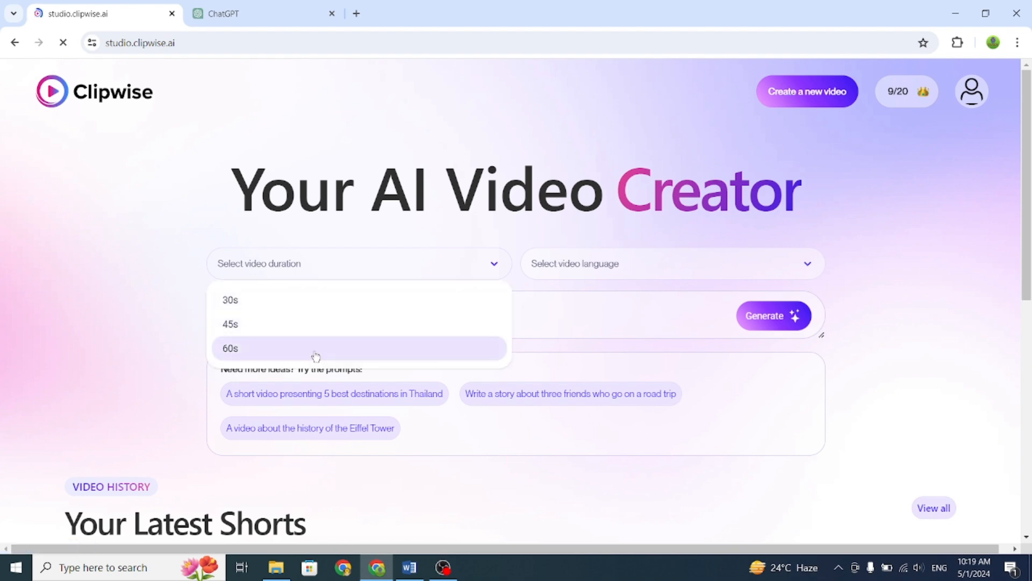
{"action": "left_click", "coordinate": [230, 348]}
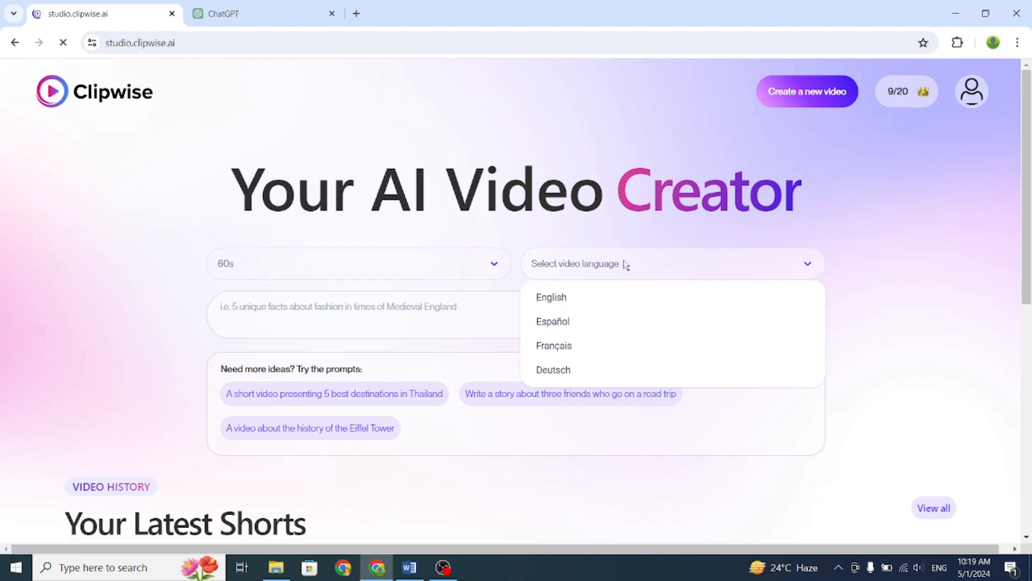
{"action": "mouse_move", "coordinate": [599, 284]}
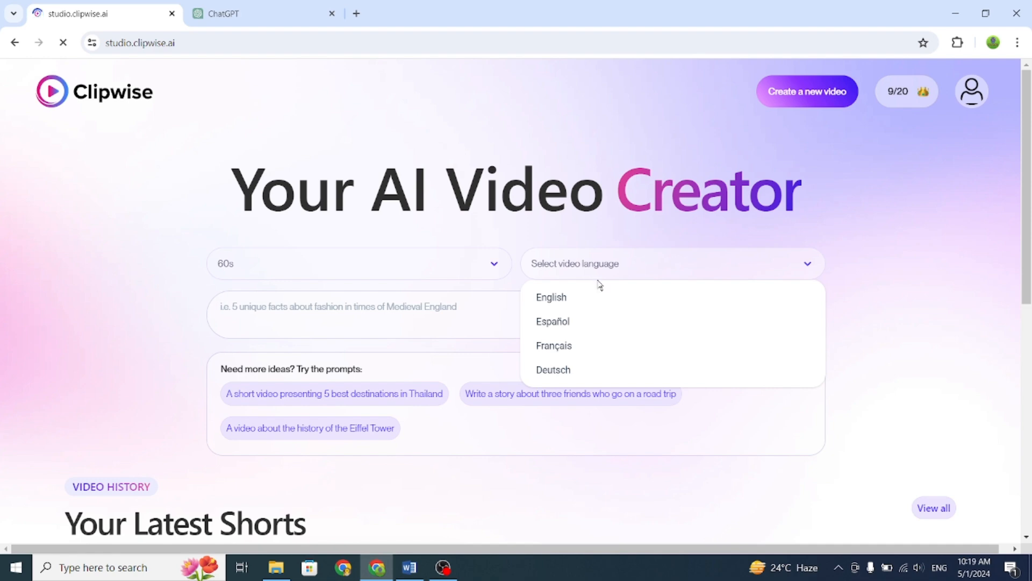
{"action": "left_click", "coordinate": [550, 297]}
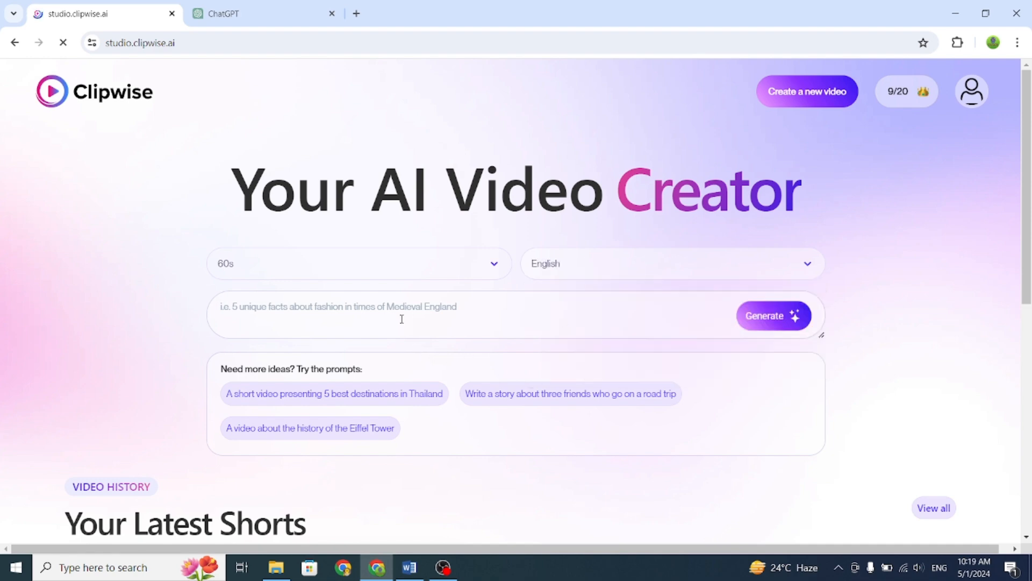
Enter the prompt '5 intresting facts about cristiano ronaldo' and generate the video.
{"action": "left_click", "coordinate": [401, 314]}
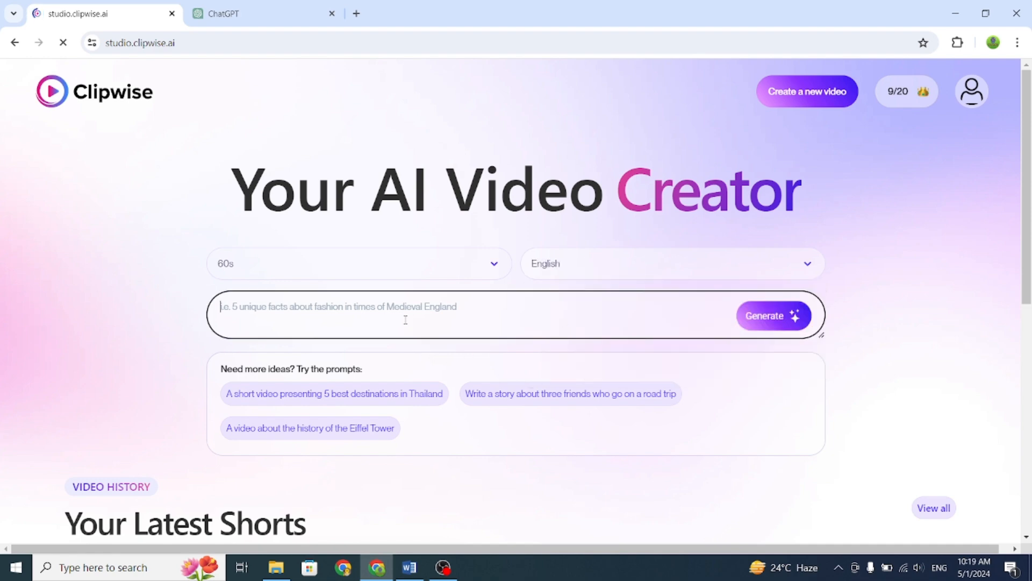
{"action": "type", "text": "5"}
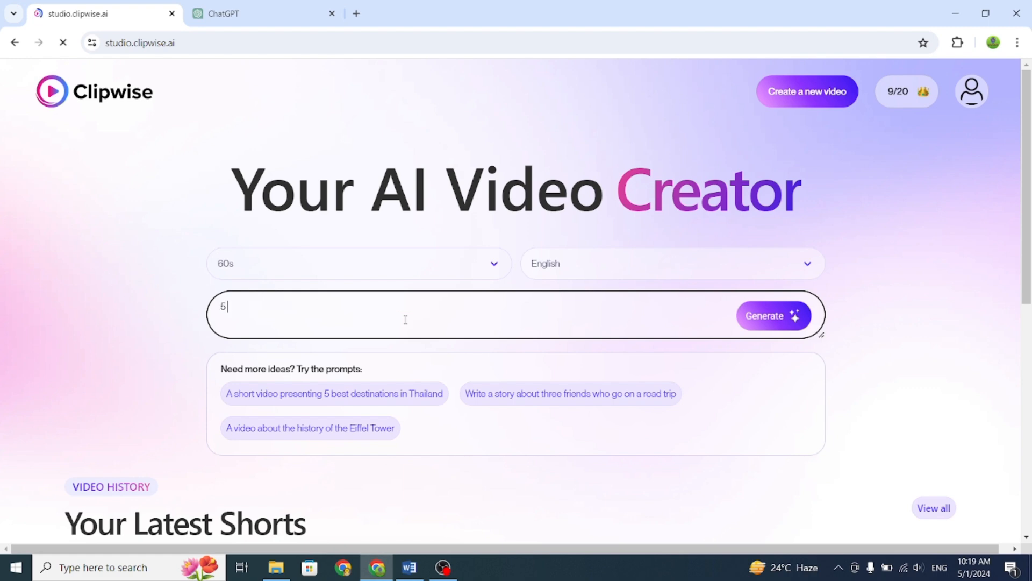
{"action": "type", "text": "intresting facts"}
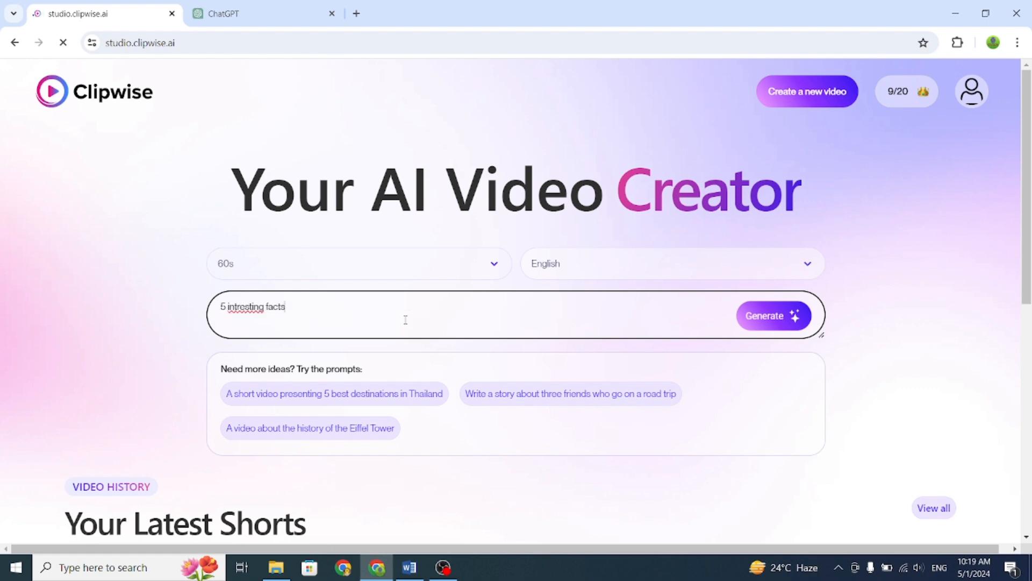
{"action": "type", "text": "about cristiano ronaldo"}
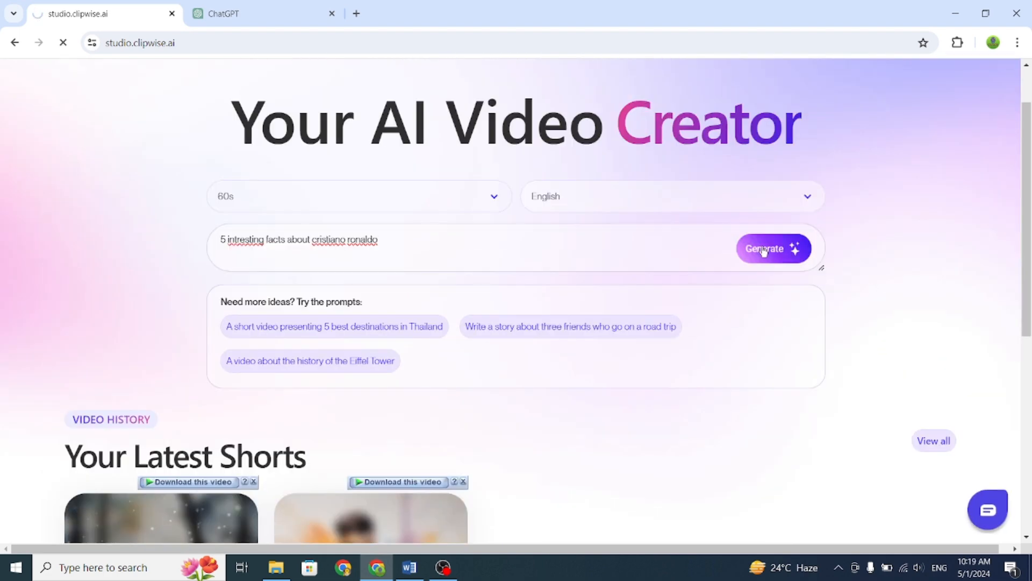
{"action": "left_click", "coordinate": [774, 248]}
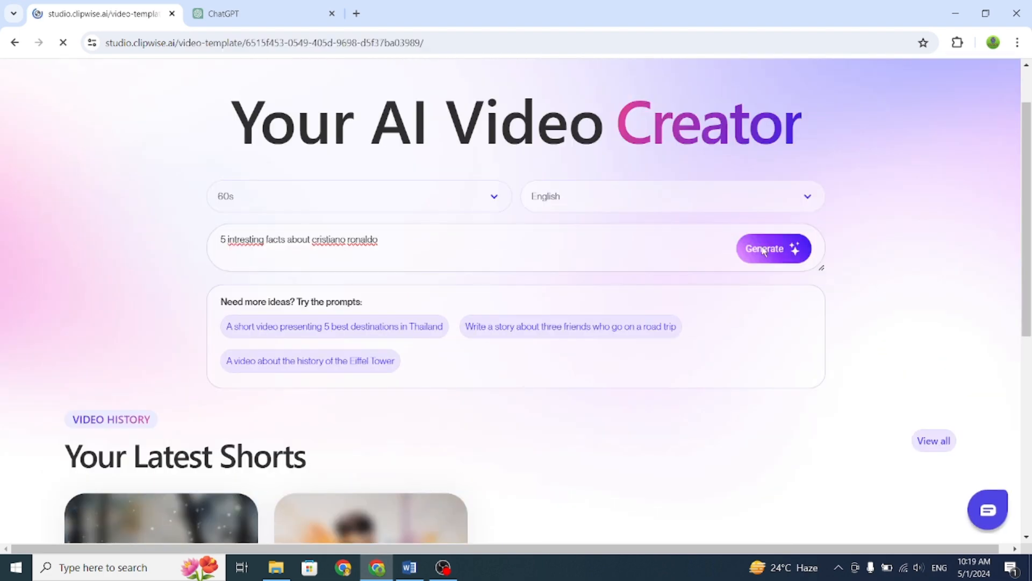
Choose the Informative tone and browse the full lists of visual themes and overlays.
{"action": "left_click", "coordinate": [773, 249]}
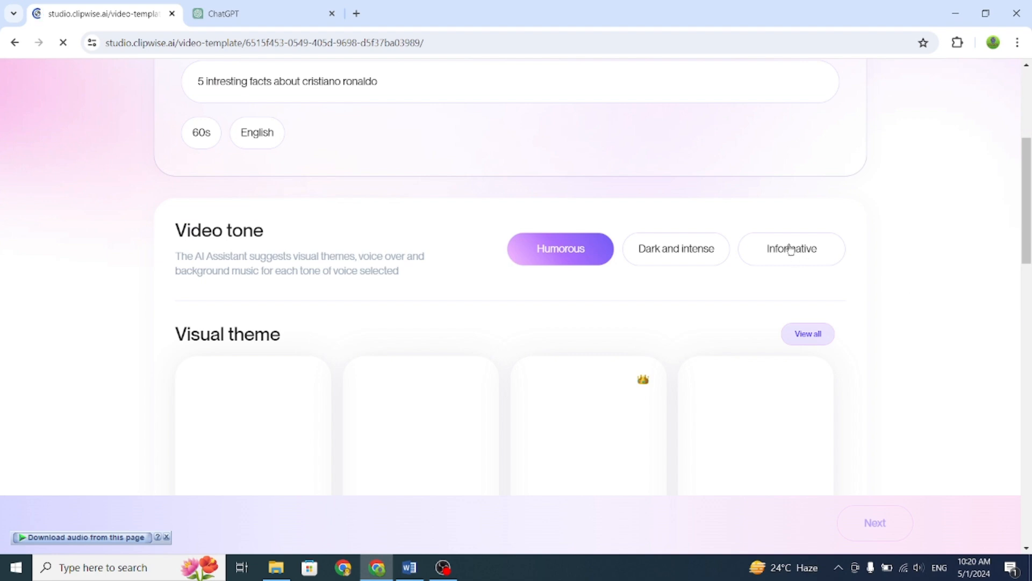
{"action": "left_click", "coordinate": [807, 334]}
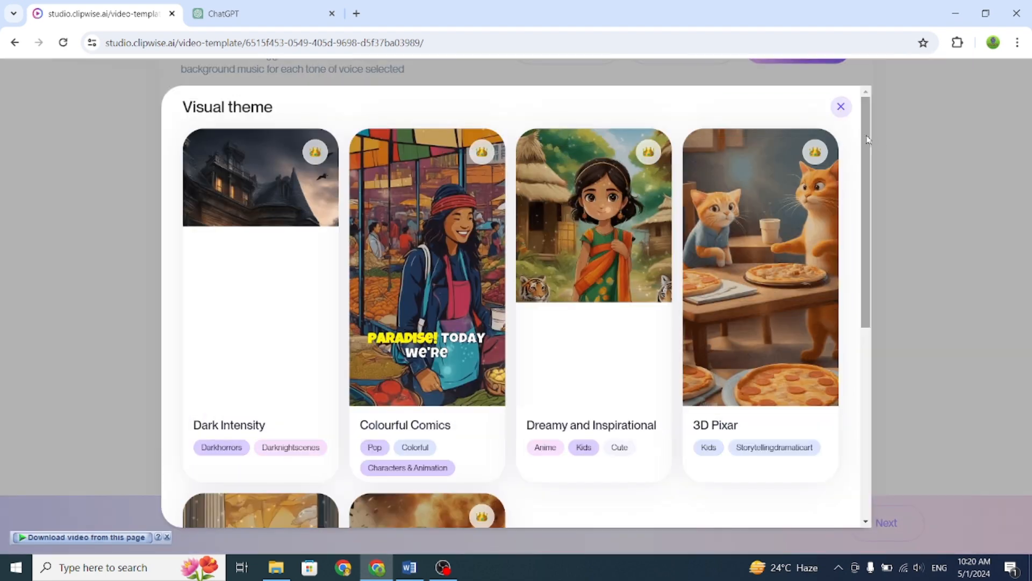
{"action": "scroll", "scroll_direction": "down", "scroll_amount": 3}
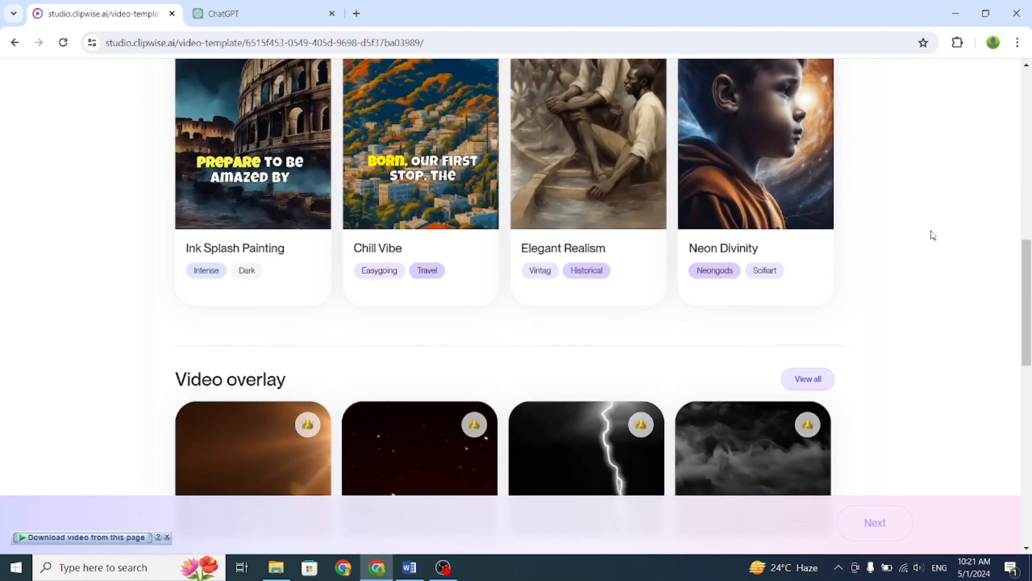
{"action": "scroll", "scroll_direction": "down", "scroll_amount": 3}
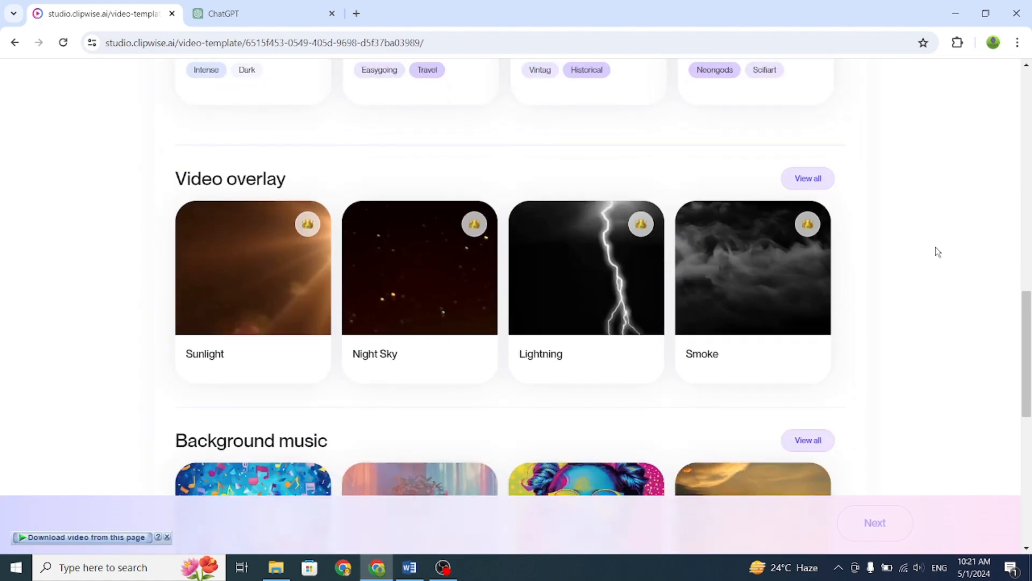
{"action": "scroll", "scroll_direction": "down", "scroll_amount": 3}
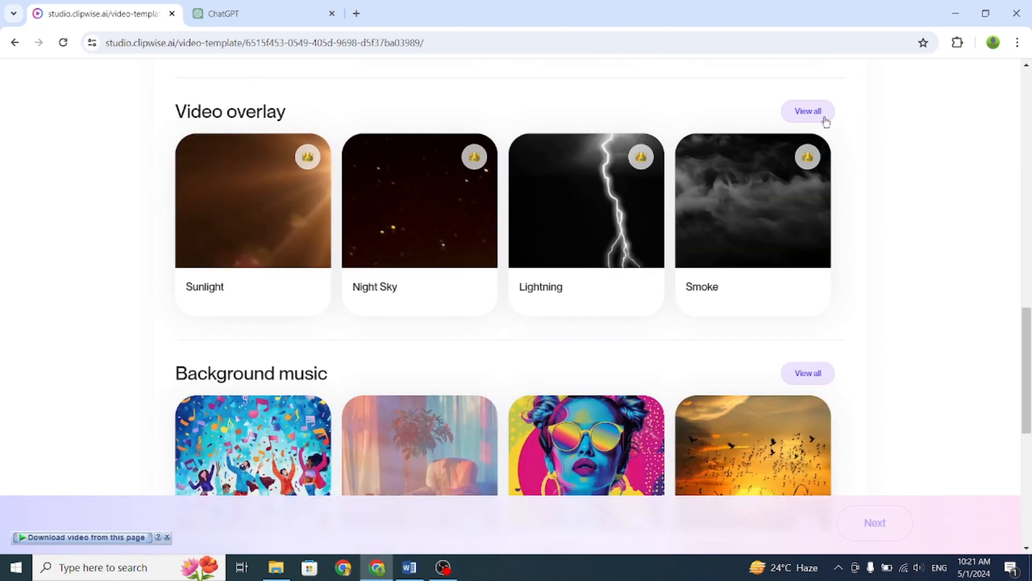
{"action": "left_click", "coordinate": [807, 111]}
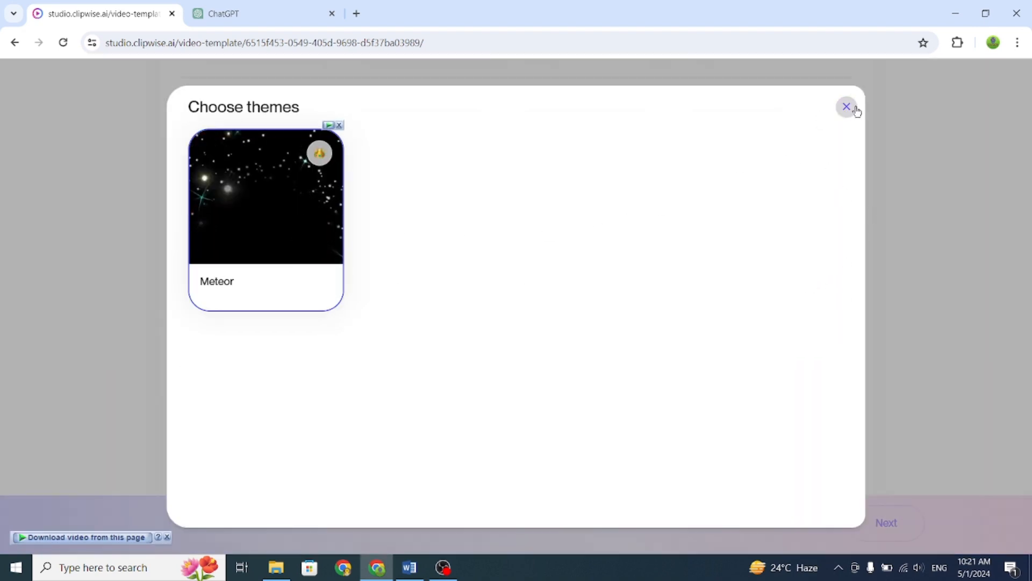
{"action": "left_click", "coordinate": [847, 107]}
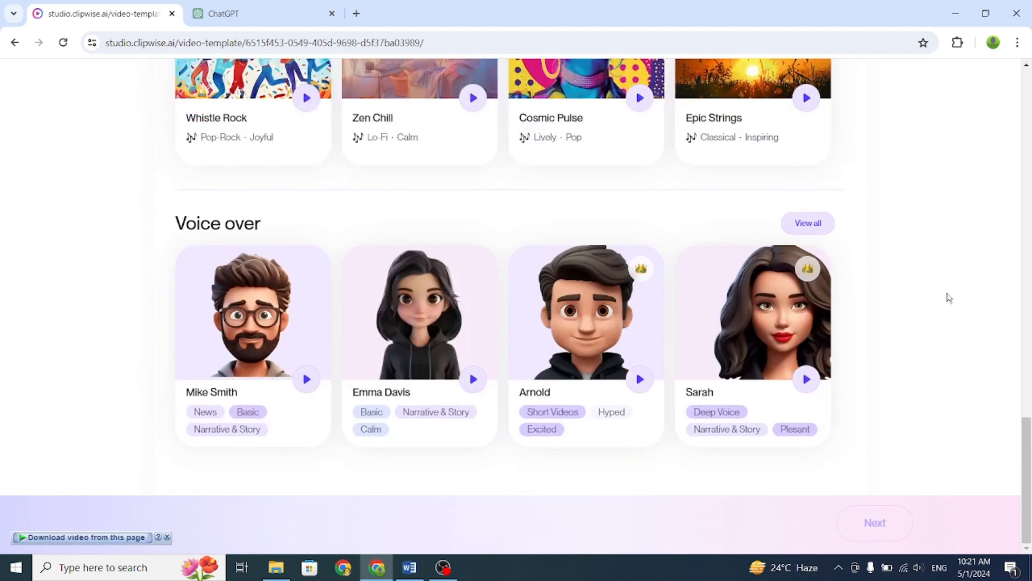
Browse all voice-overs, pick Mike Smith as narrator, and continue to the script.
{"action": "left_click", "coordinate": [807, 223]}
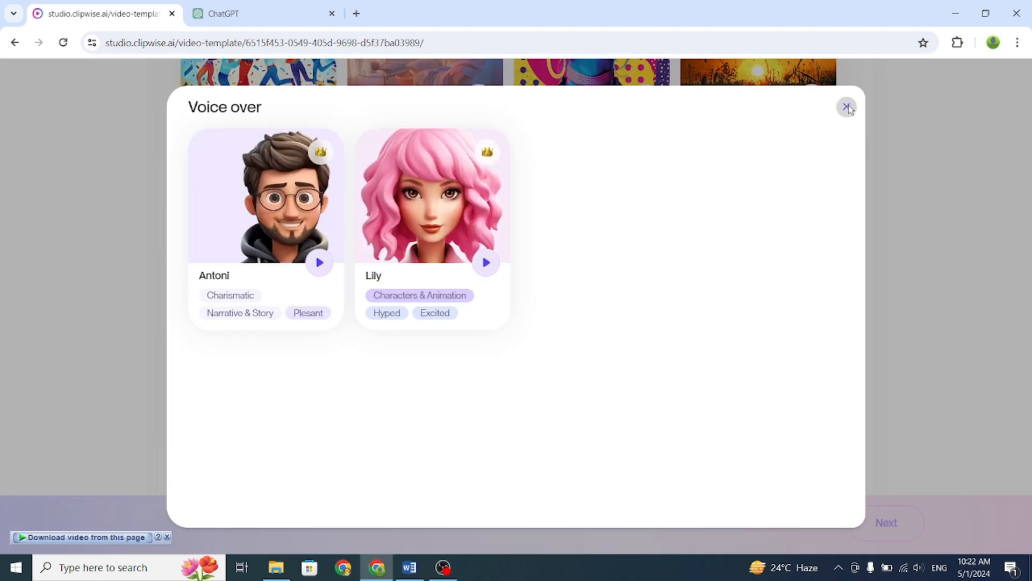
{"action": "left_click", "coordinate": [847, 106]}
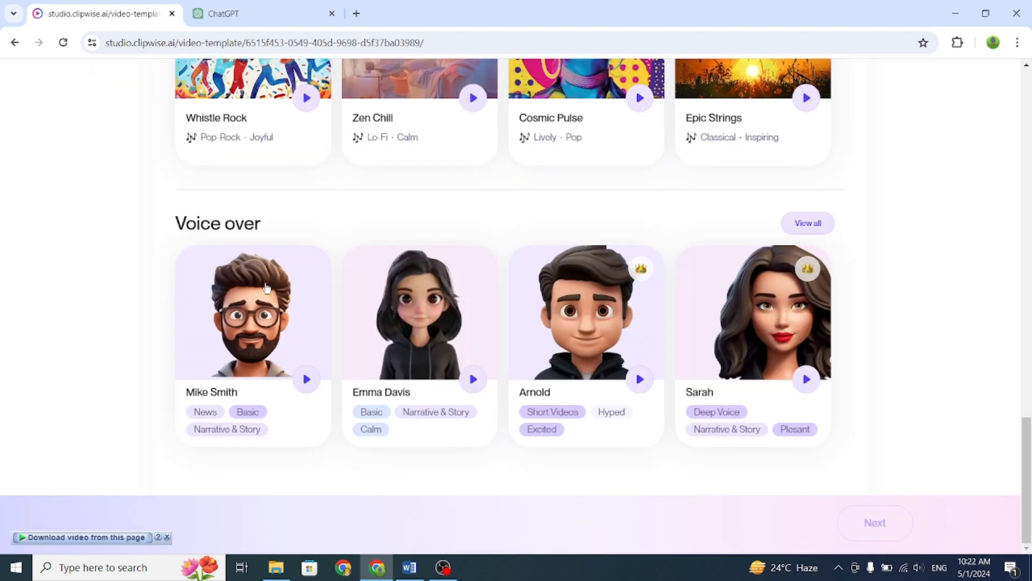
{"action": "left_click", "coordinate": [253, 313]}
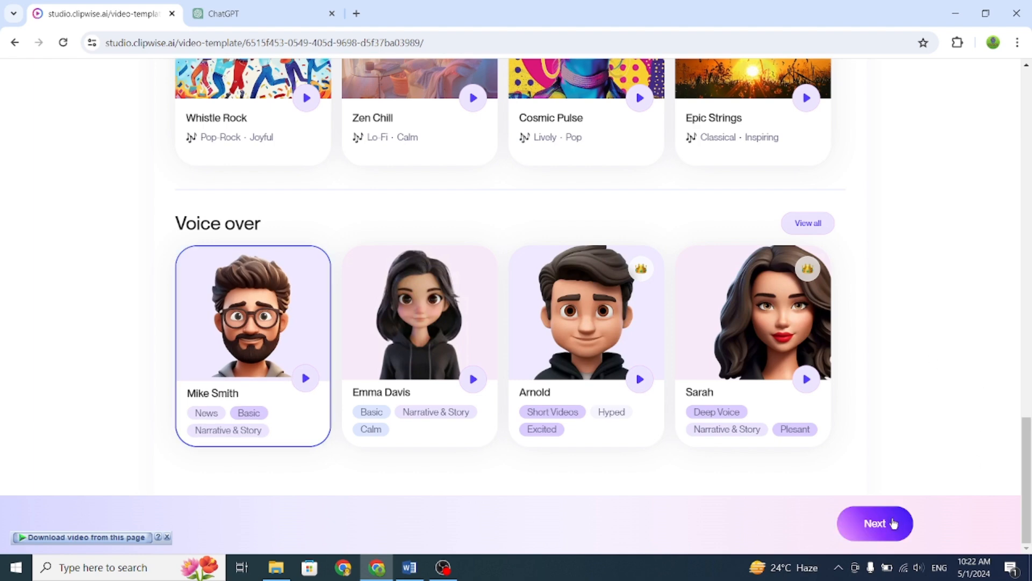
{"action": "left_click", "coordinate": [875, 523]}
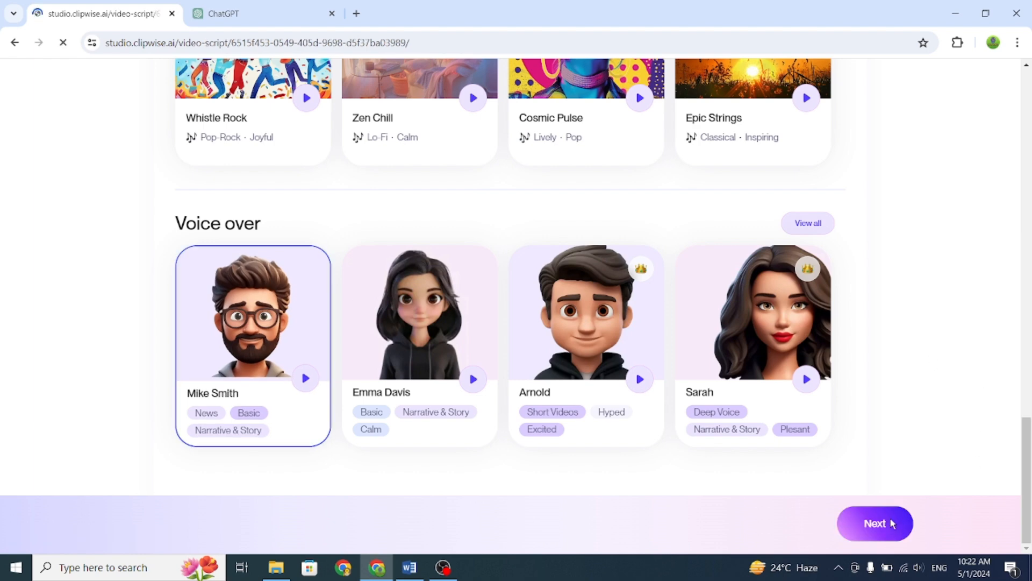
{"action": "mouse_move", "coordinate": [894, 360]}
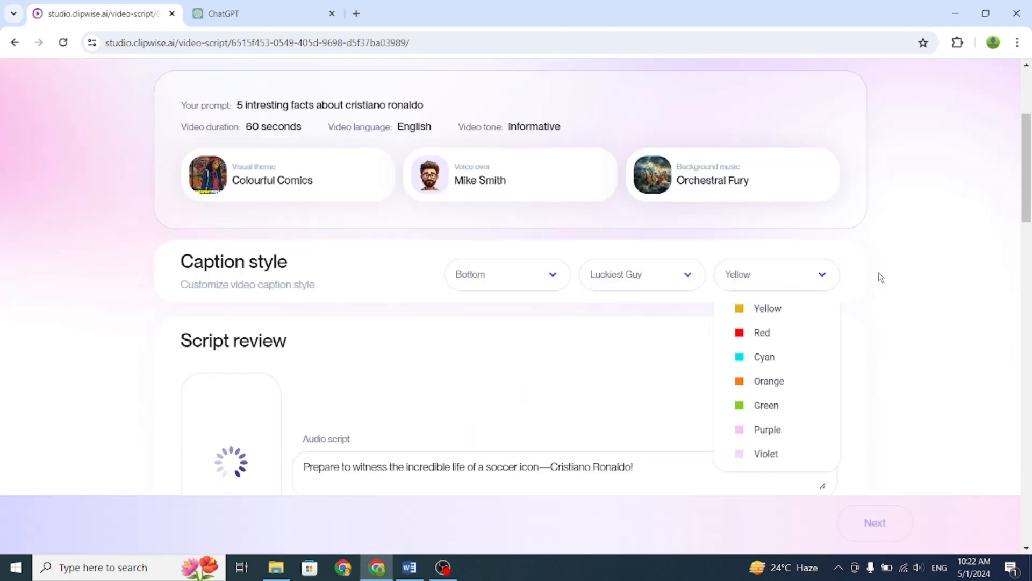
Scroll through the generated Ronaldo script scenes and continue to the final video.
{"action": "scroll", "scroll_direction": "down", "scroll_amount": 3}
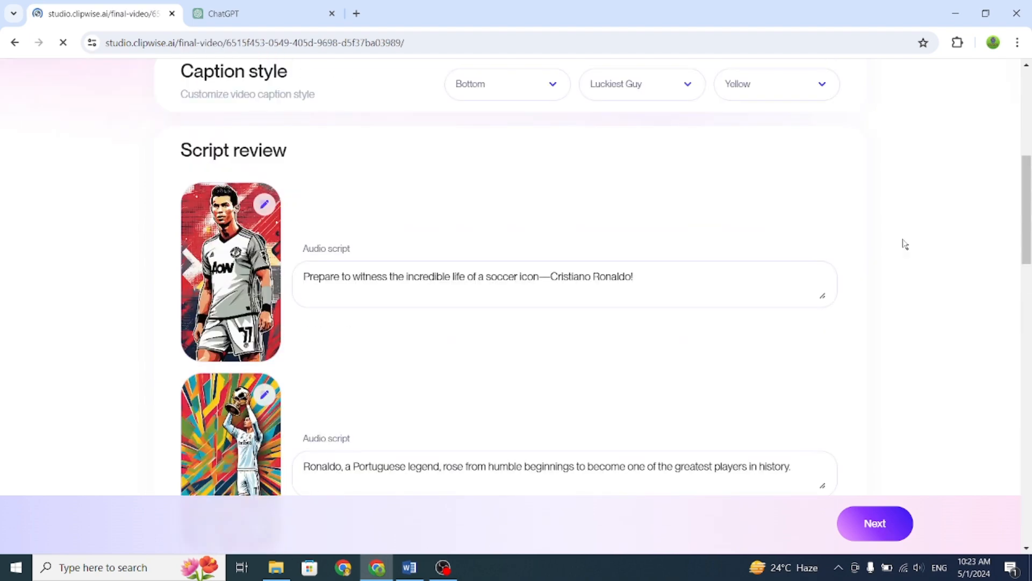
{"action": "left_click", "coordinate": [874, 522]}
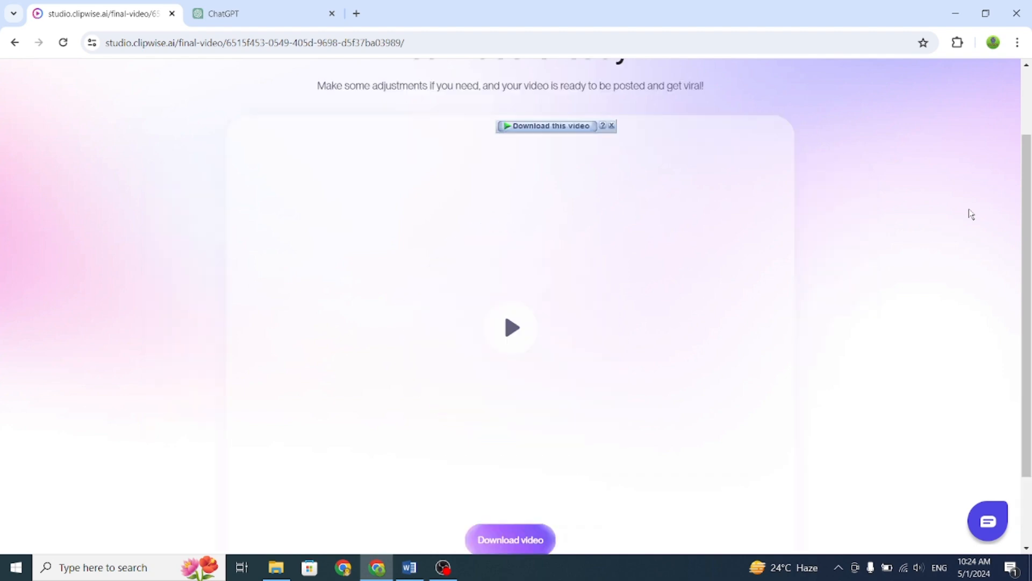
Play the finished Cristiano Ronaldo facts video in the preview.
{"action": "left_click", "coordinate": [511, 328]}
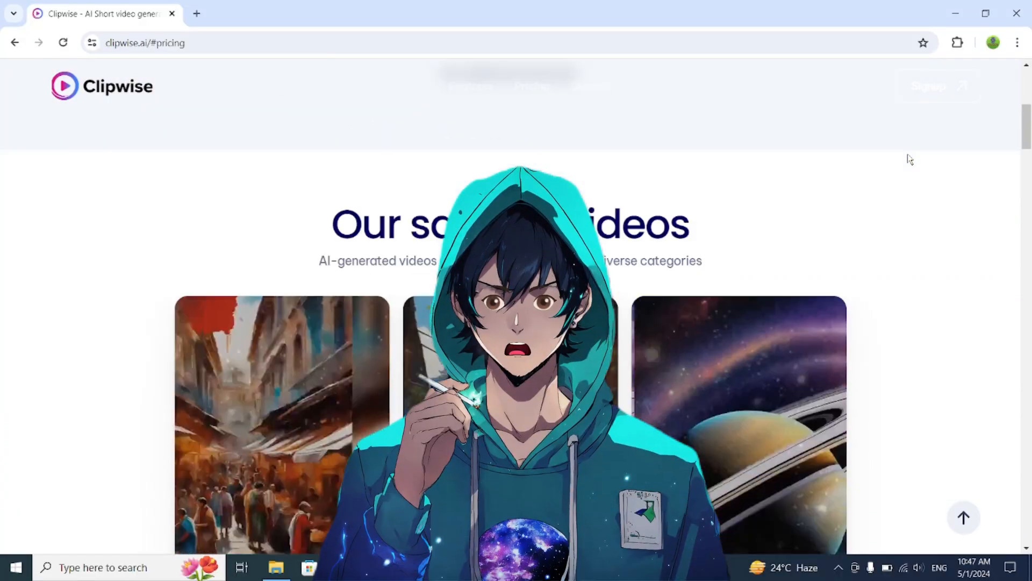
{"action": "scroll", "scroll_direction": "down", "scroll_amount": 3}
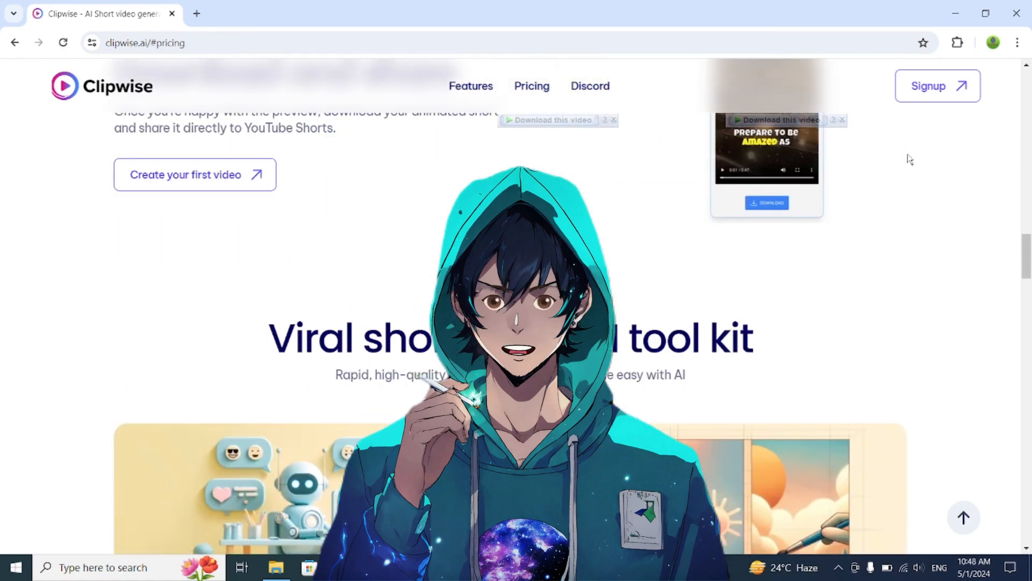
{"action": "scroll", "scroll_direction": "down", "scroll_amount": 3}
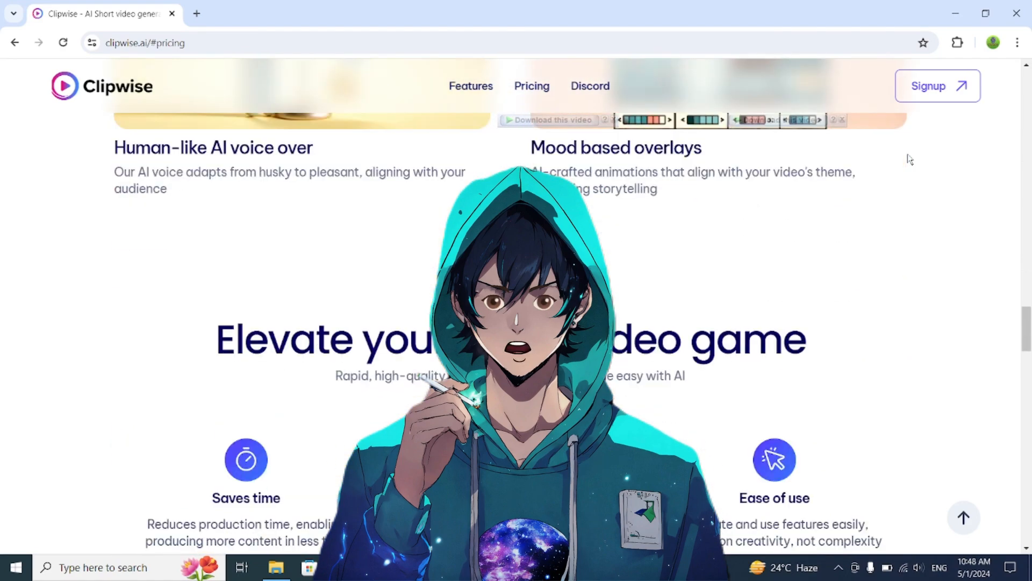
{"action": "scroll", "scroll_direction": "down", "scroll_amount": 3}
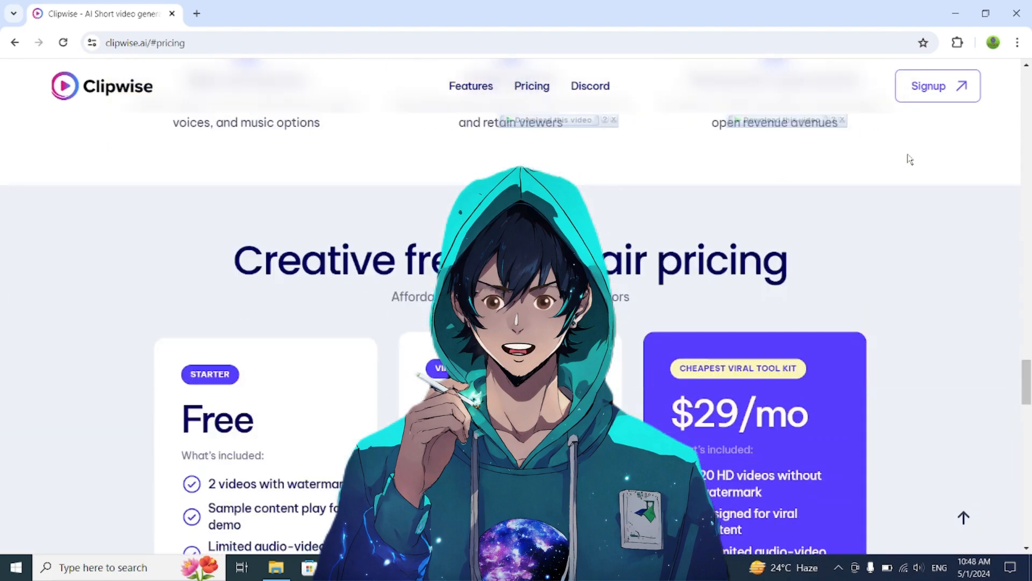
{"action": "scroll", "scroll_direction": "down", "scroll_amount": 3}
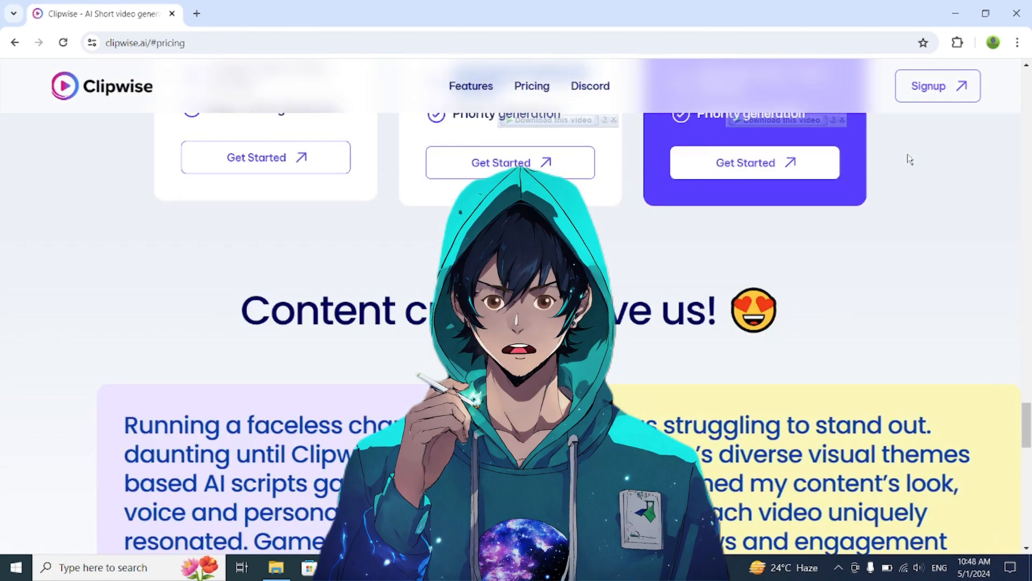
{"action": "scroll", "scroll_direction": "down", "scroll_amount": 3}
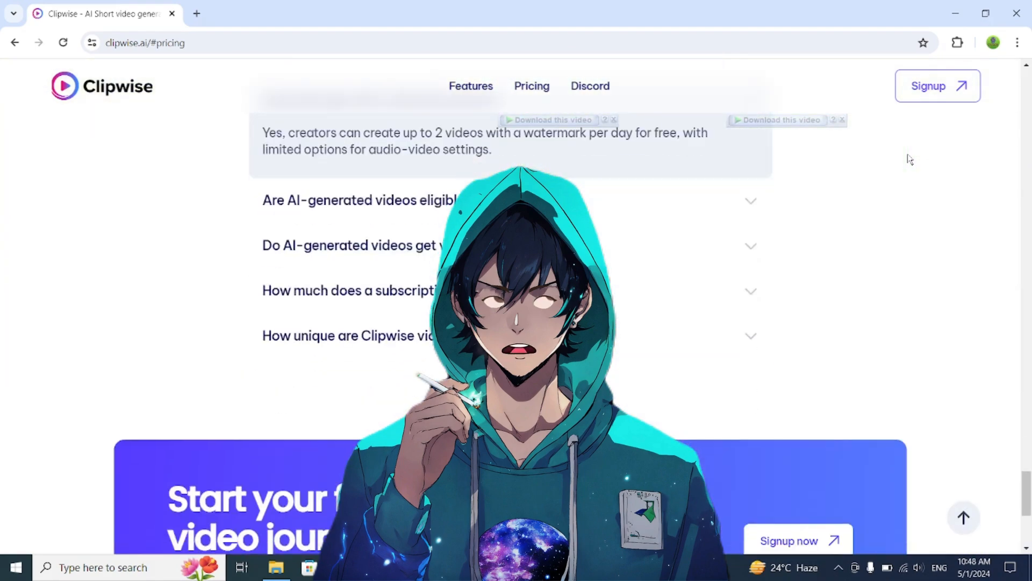